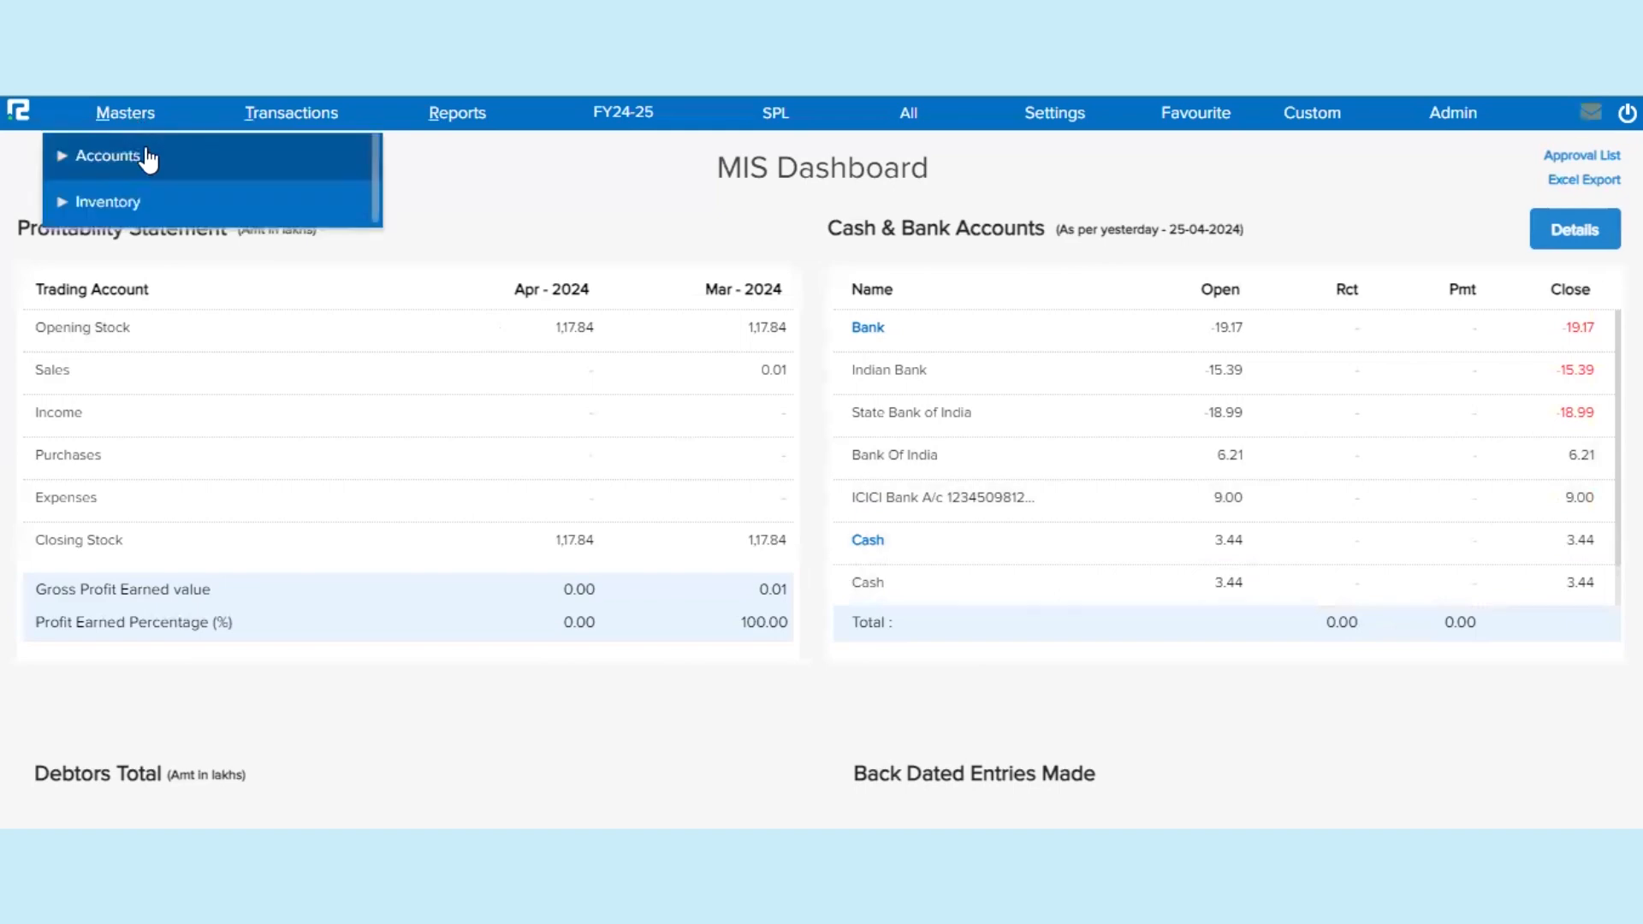
Start a new ledger master from Masters > Accounts > Ledger > Create
left_click(107, 156)
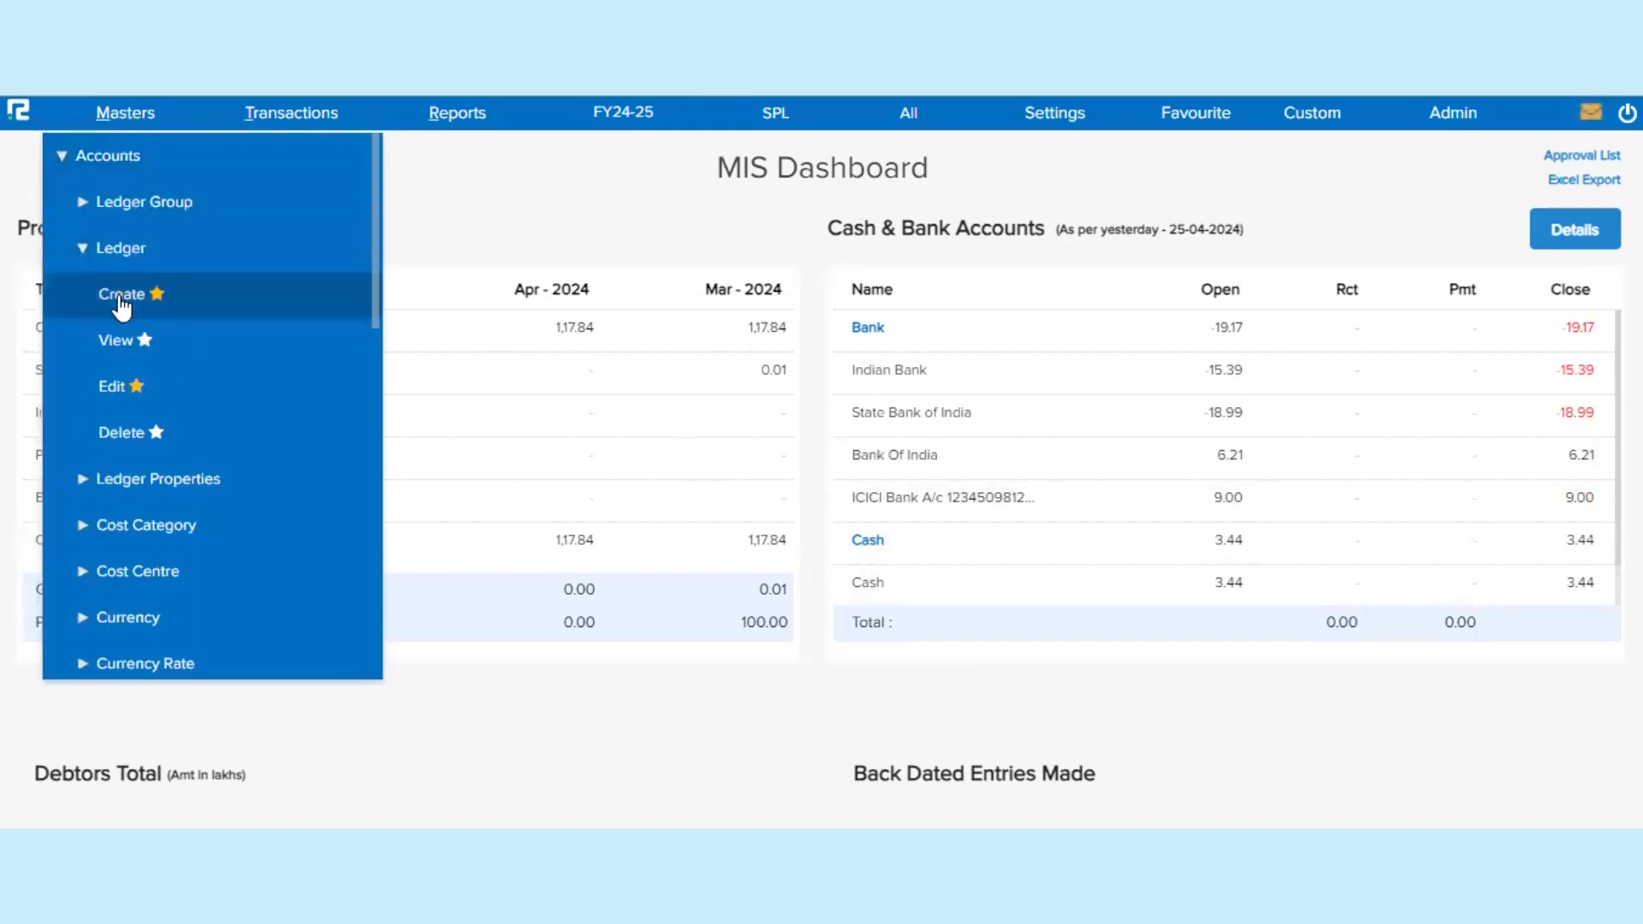
left_click(120, 293)
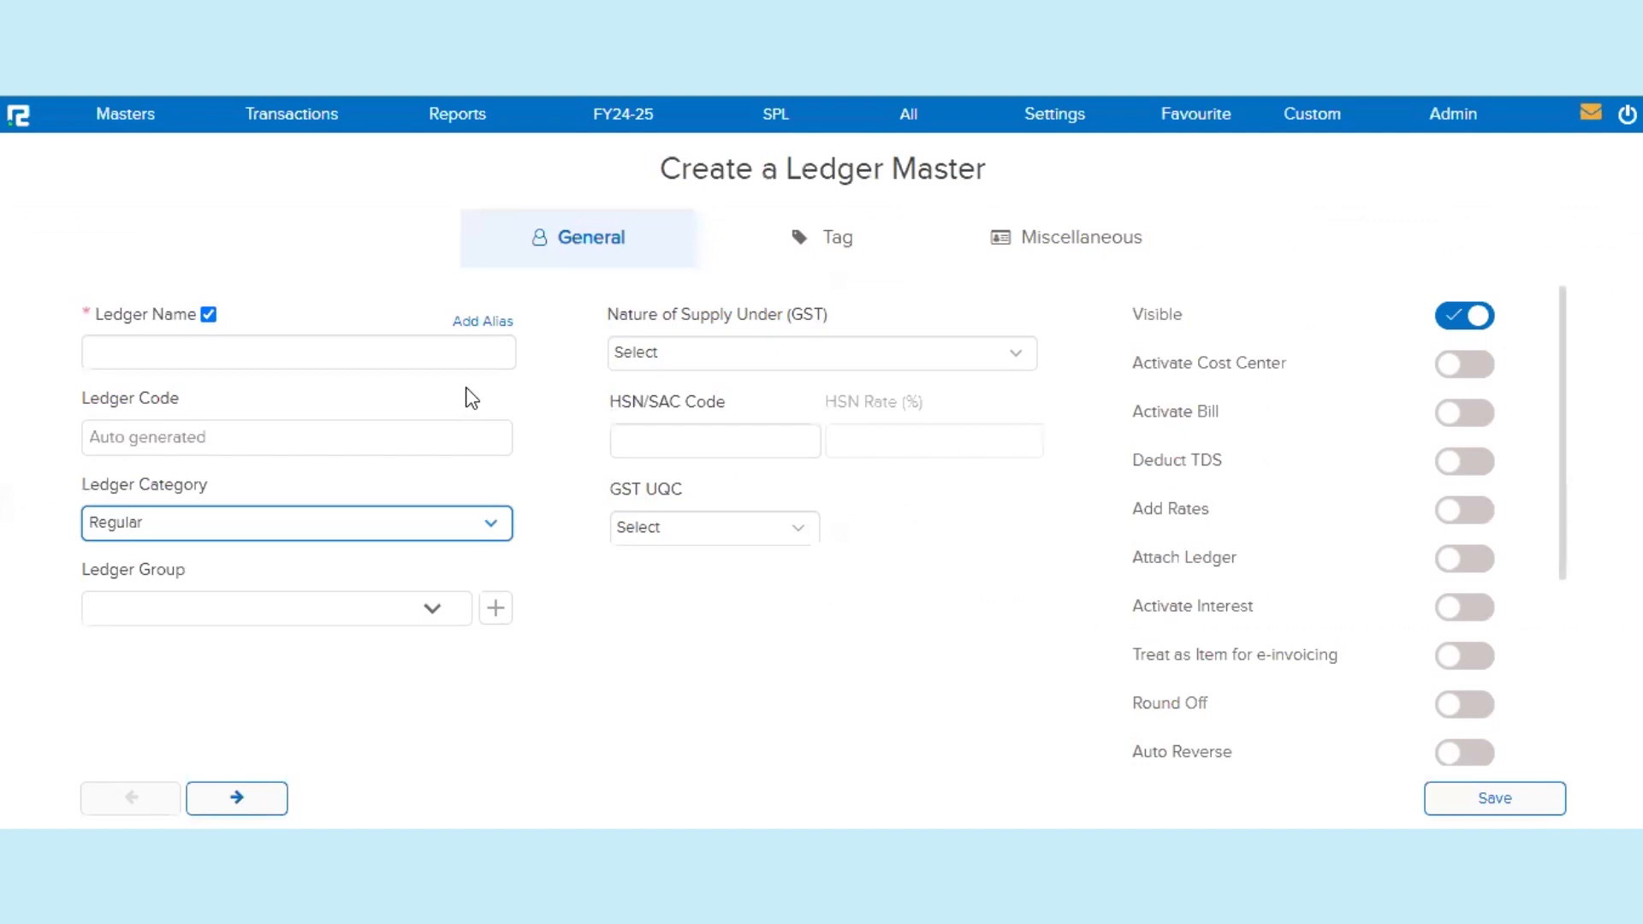
Name the ledger Paul Brothers, categorised as Customer under Sundry Debtors
type("Paul Brothers")
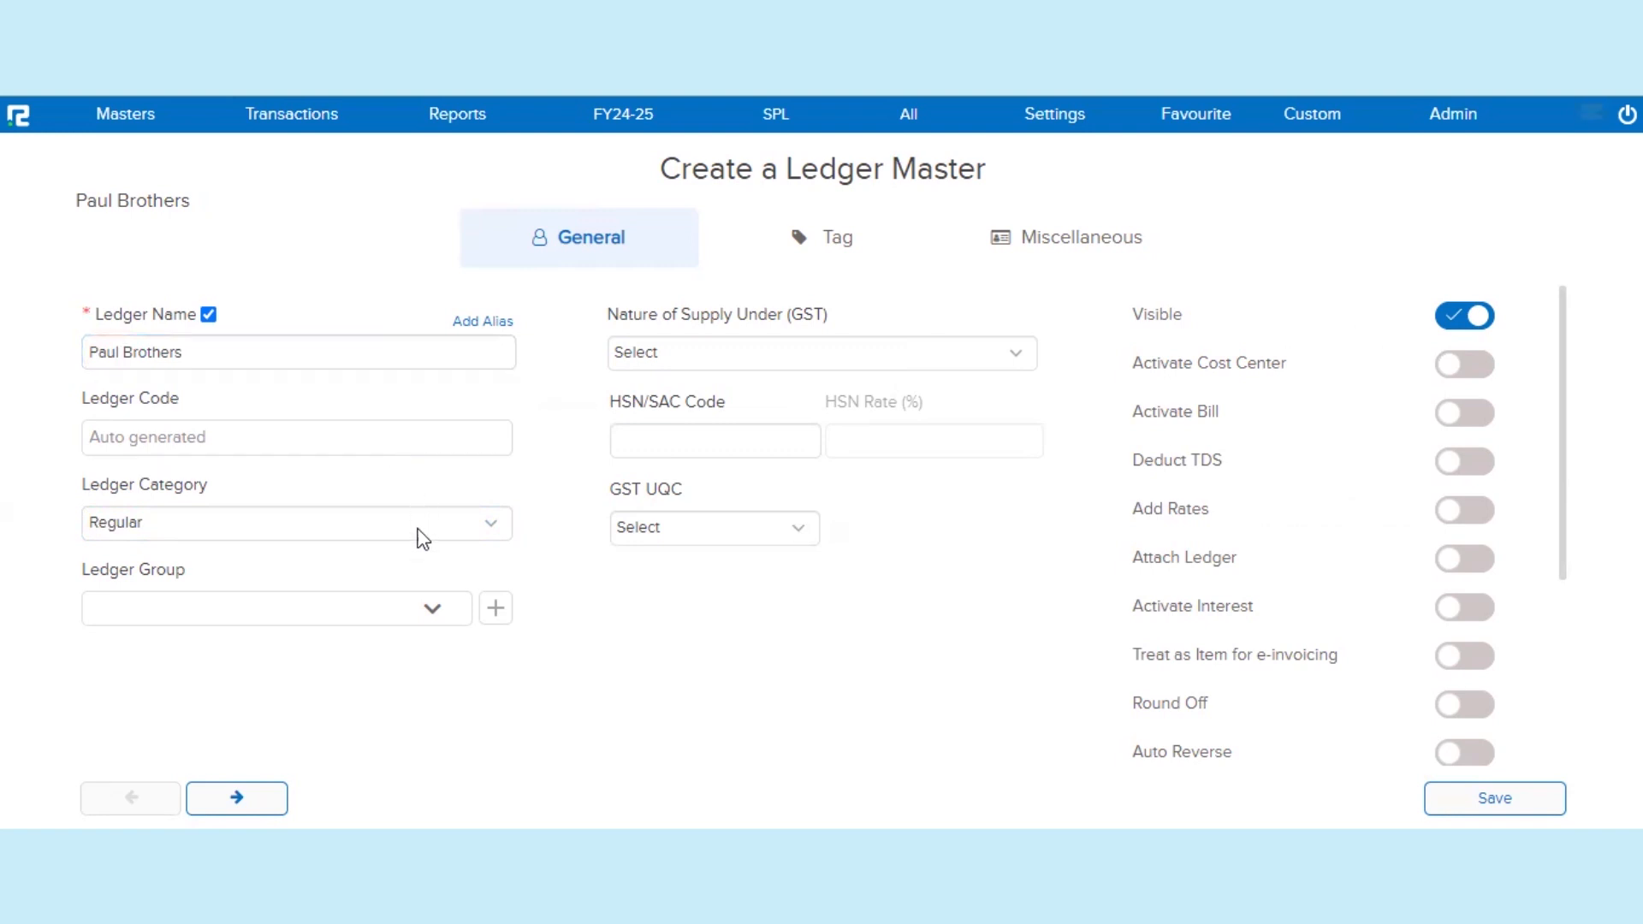
left_click(296, 523)
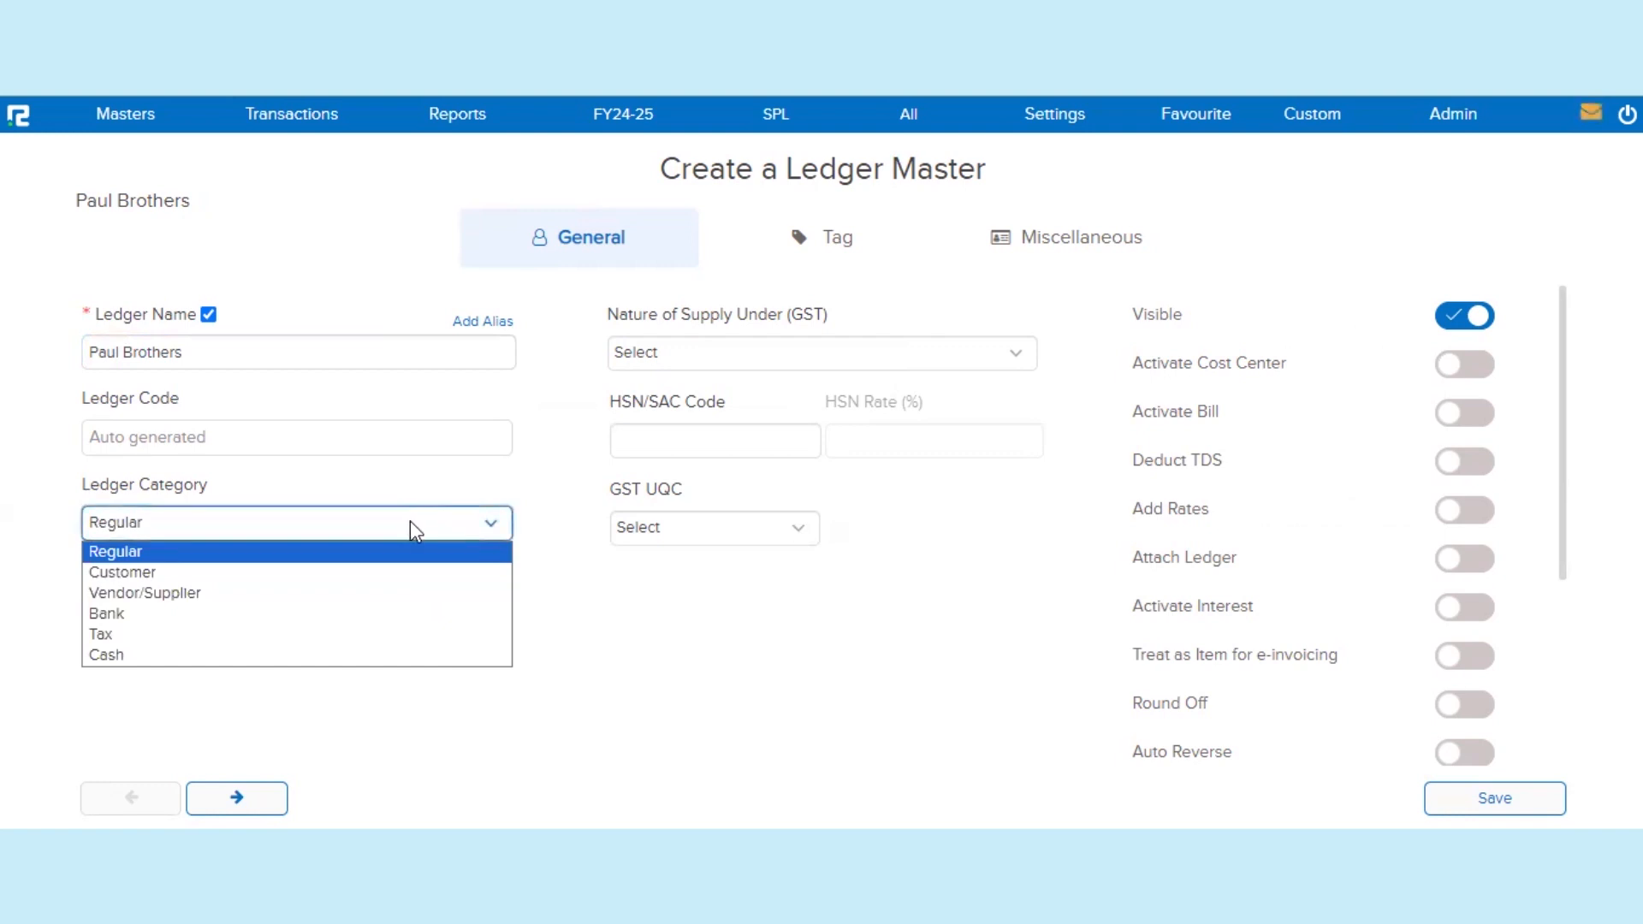
left_click(122, 572)
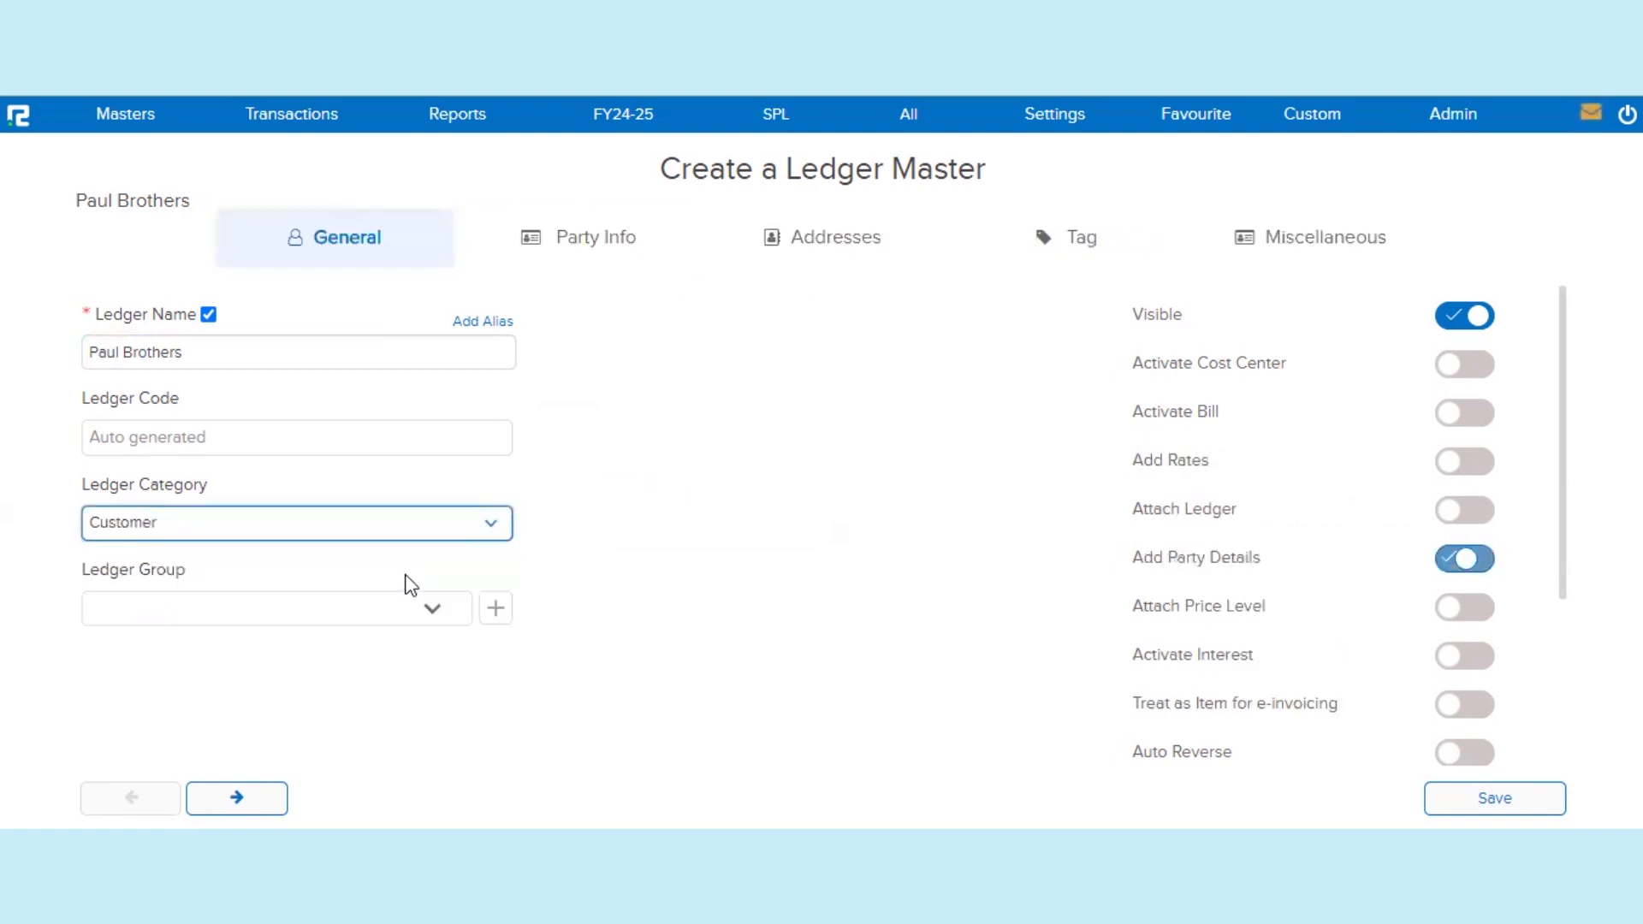
type("Sundry Debtors")
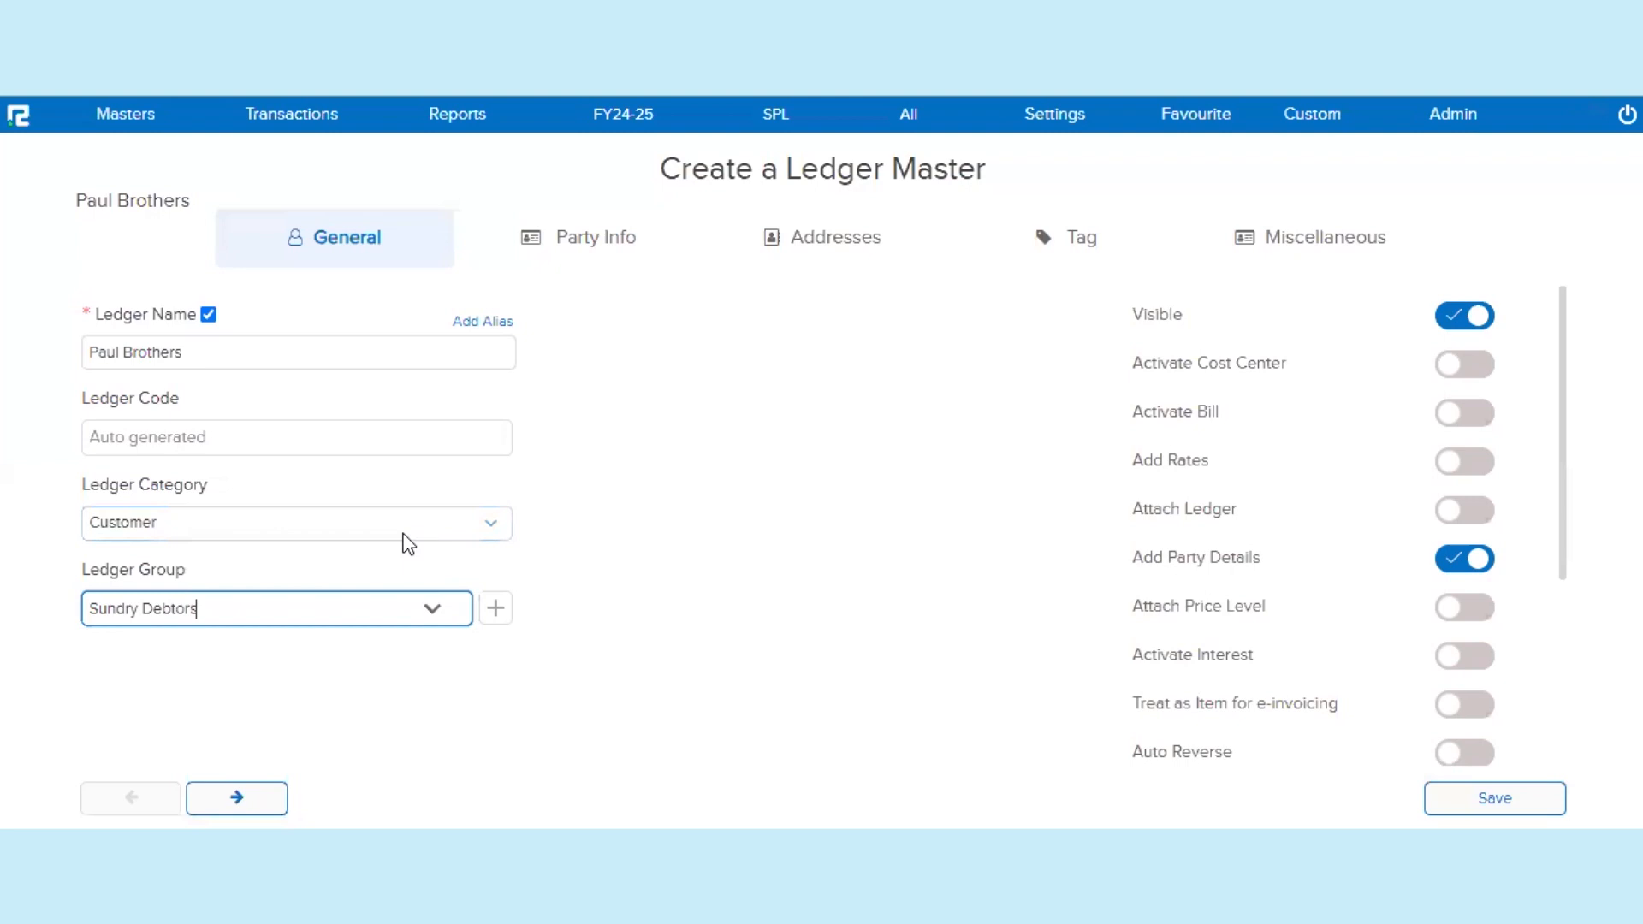
Try Vendor/Supplier as category, then revert to Customer with Sundry Debtors group
left_click(296, 521)
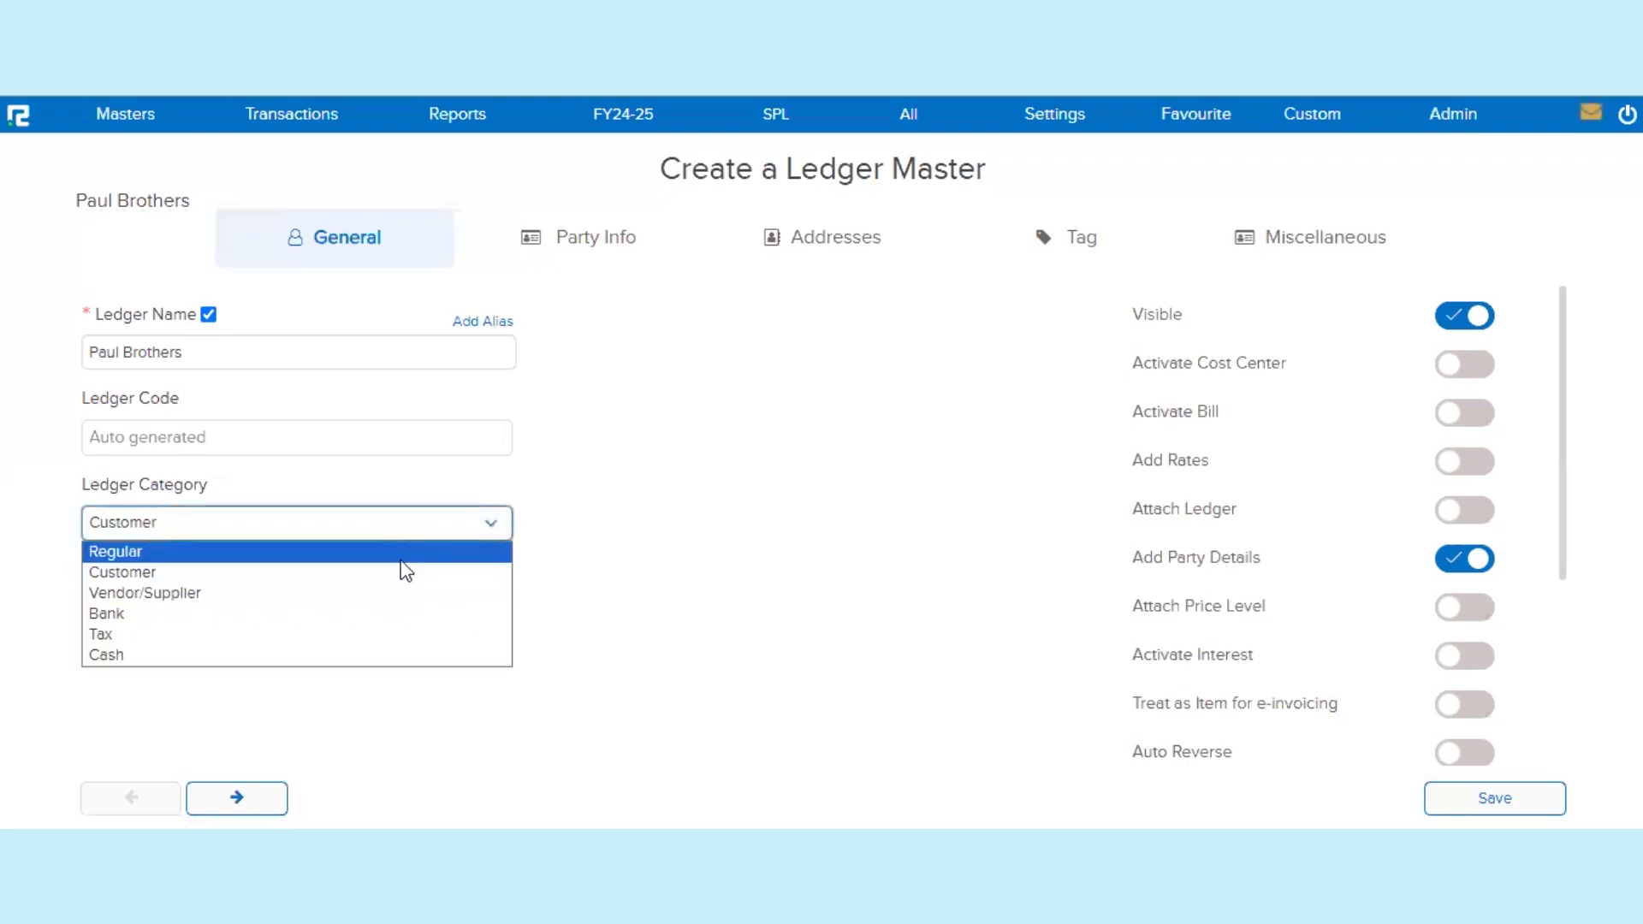
mouse_move(399, 594)
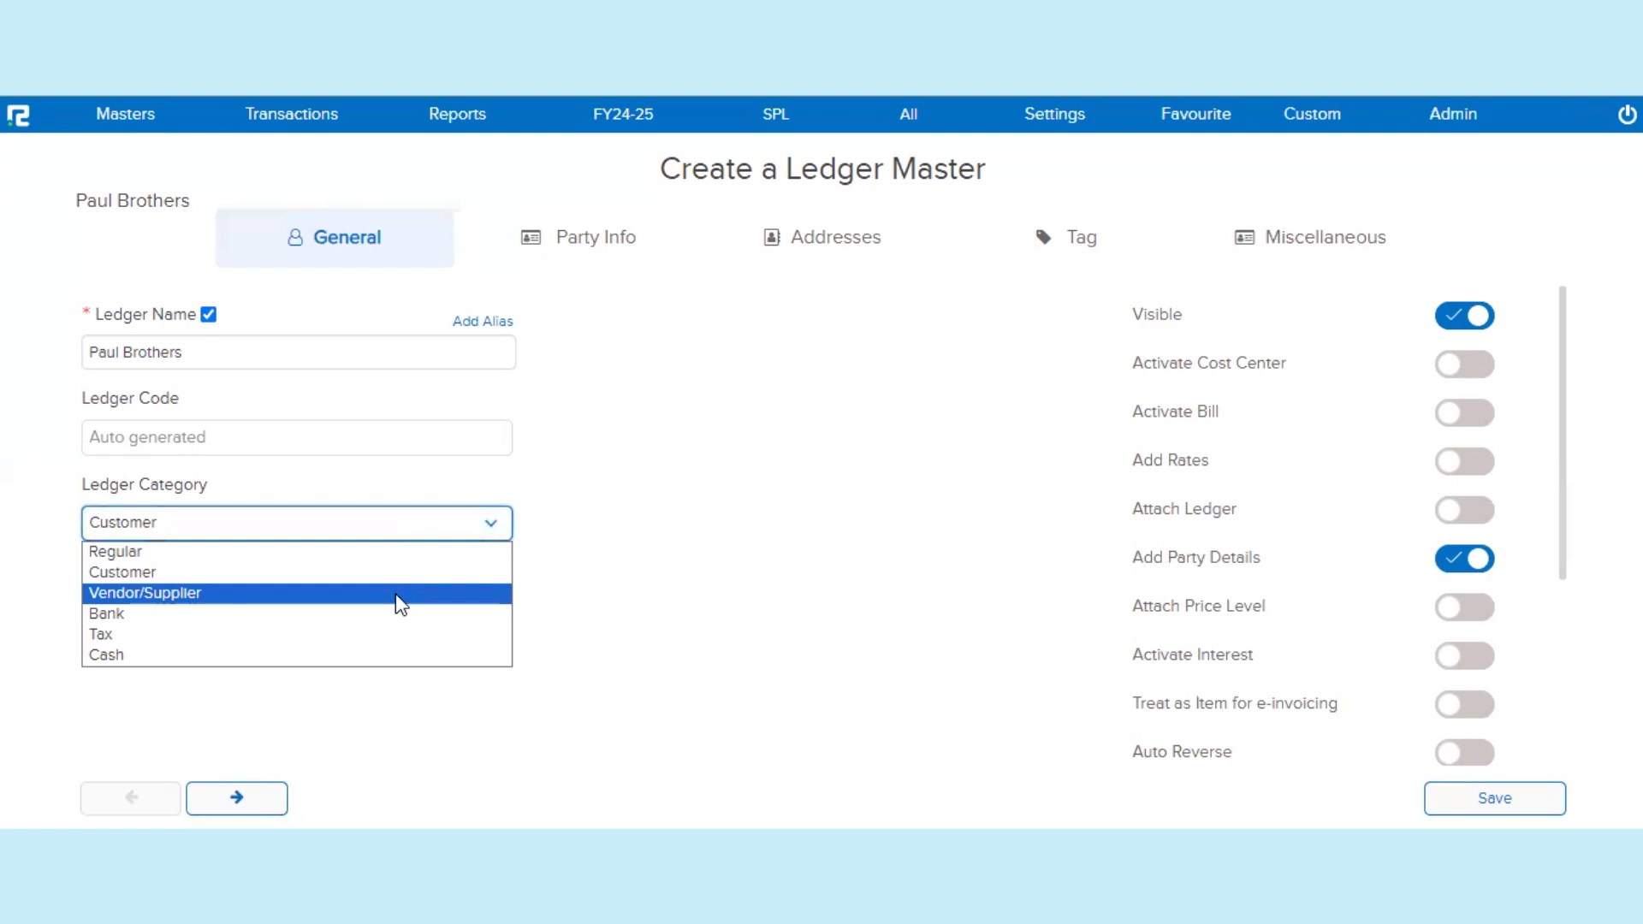
left_click(143, 593)
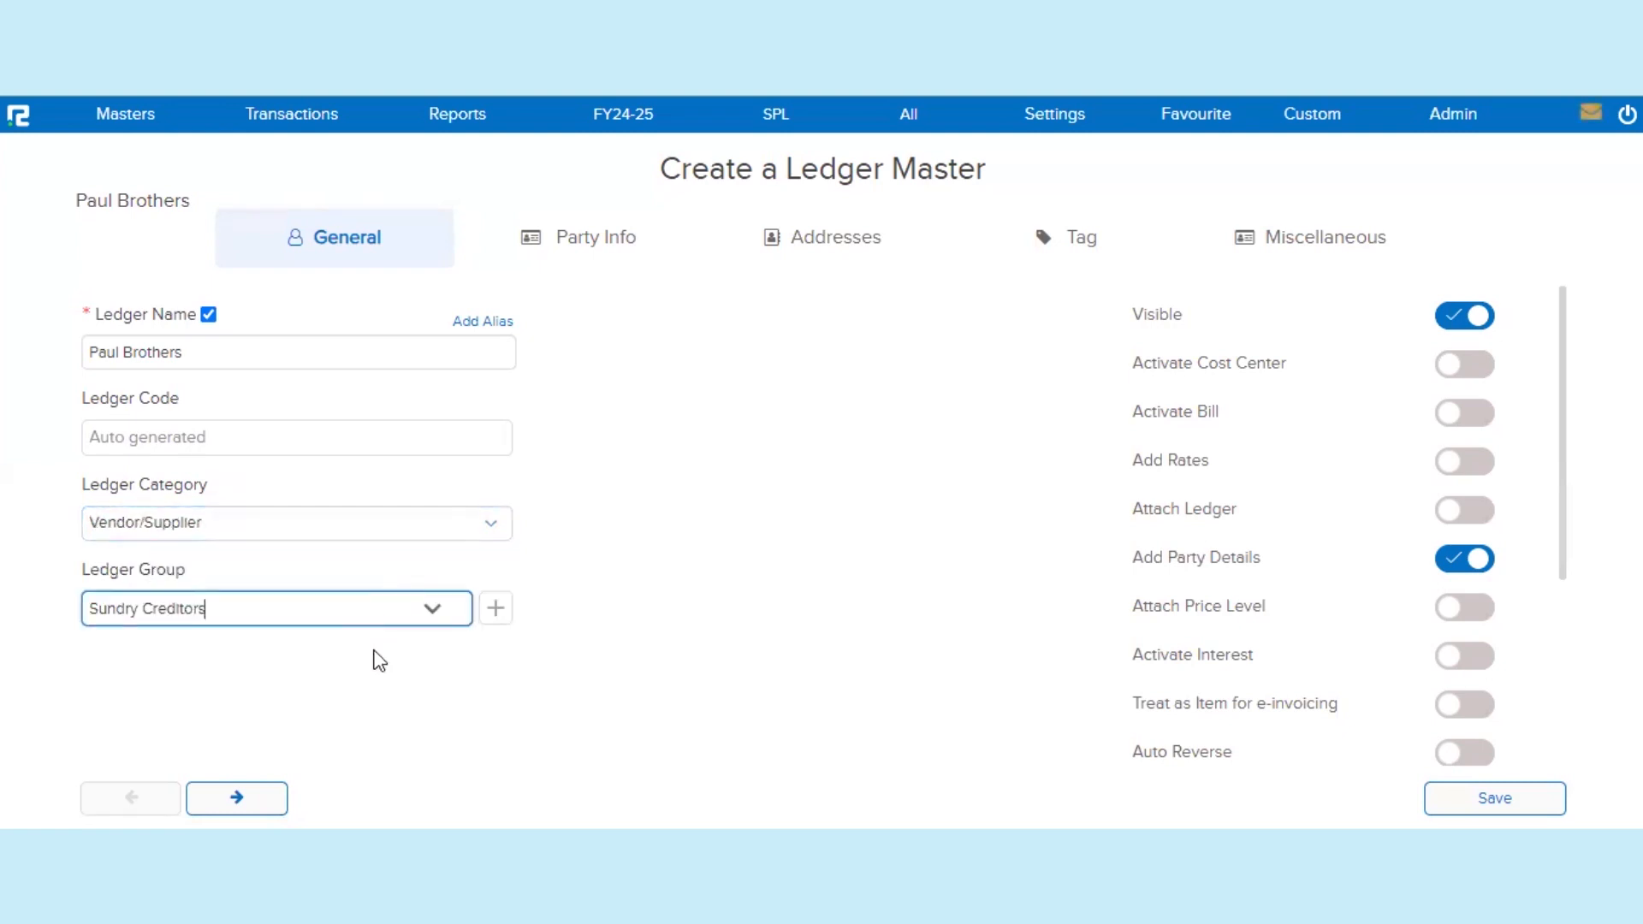
left_click(296, 523)
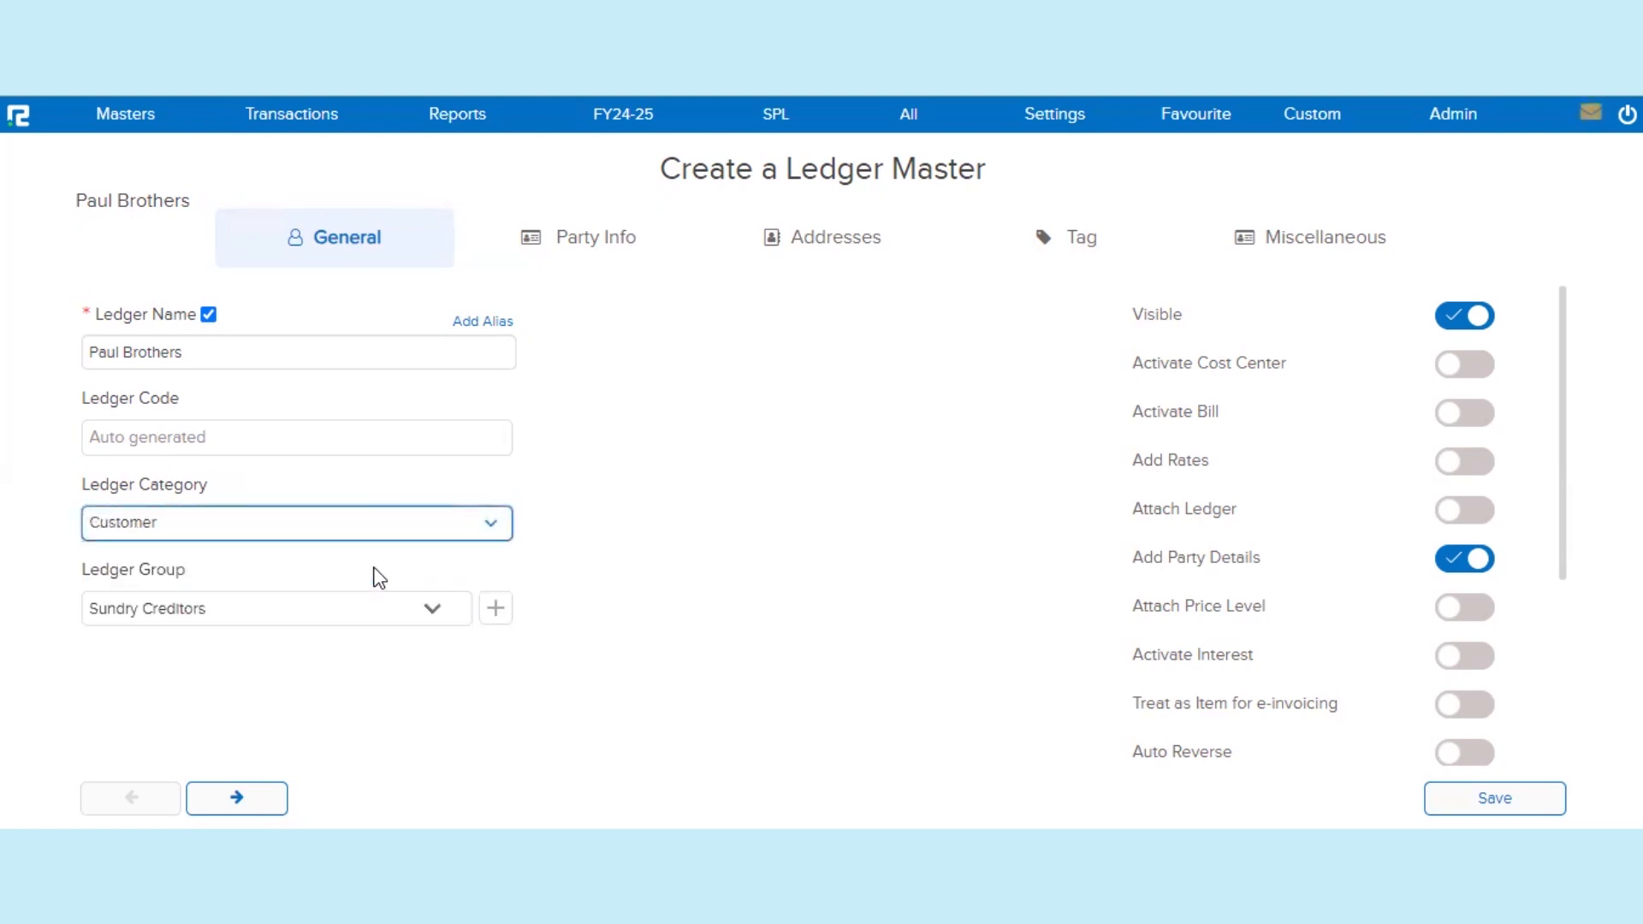
left_click(275, 608)
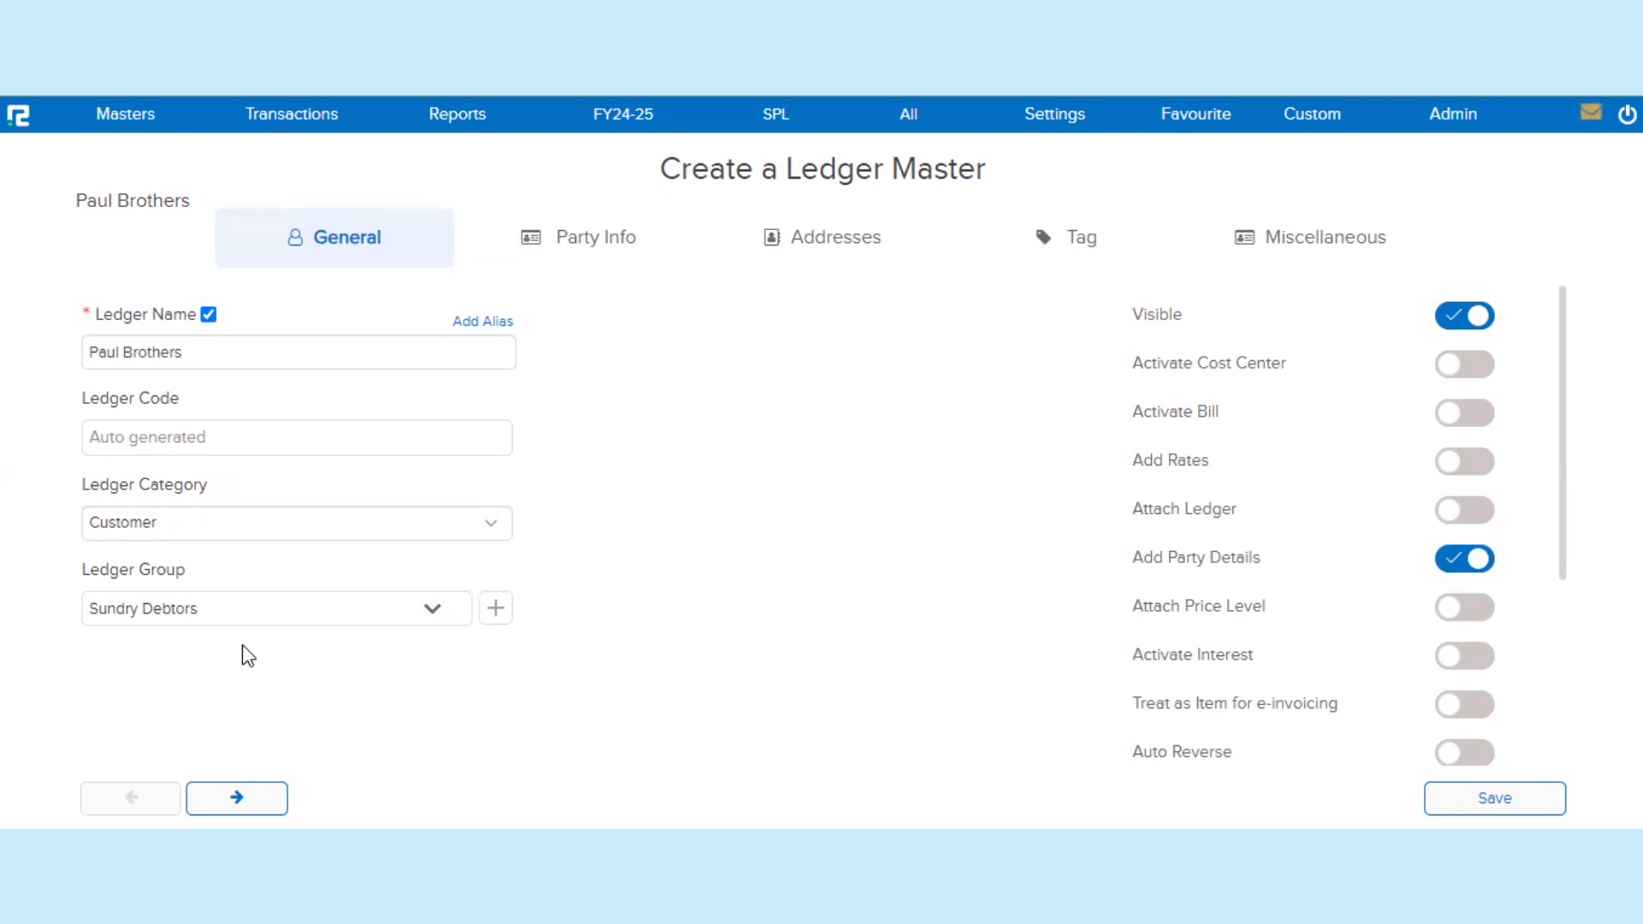
mouse_move(272, 655)
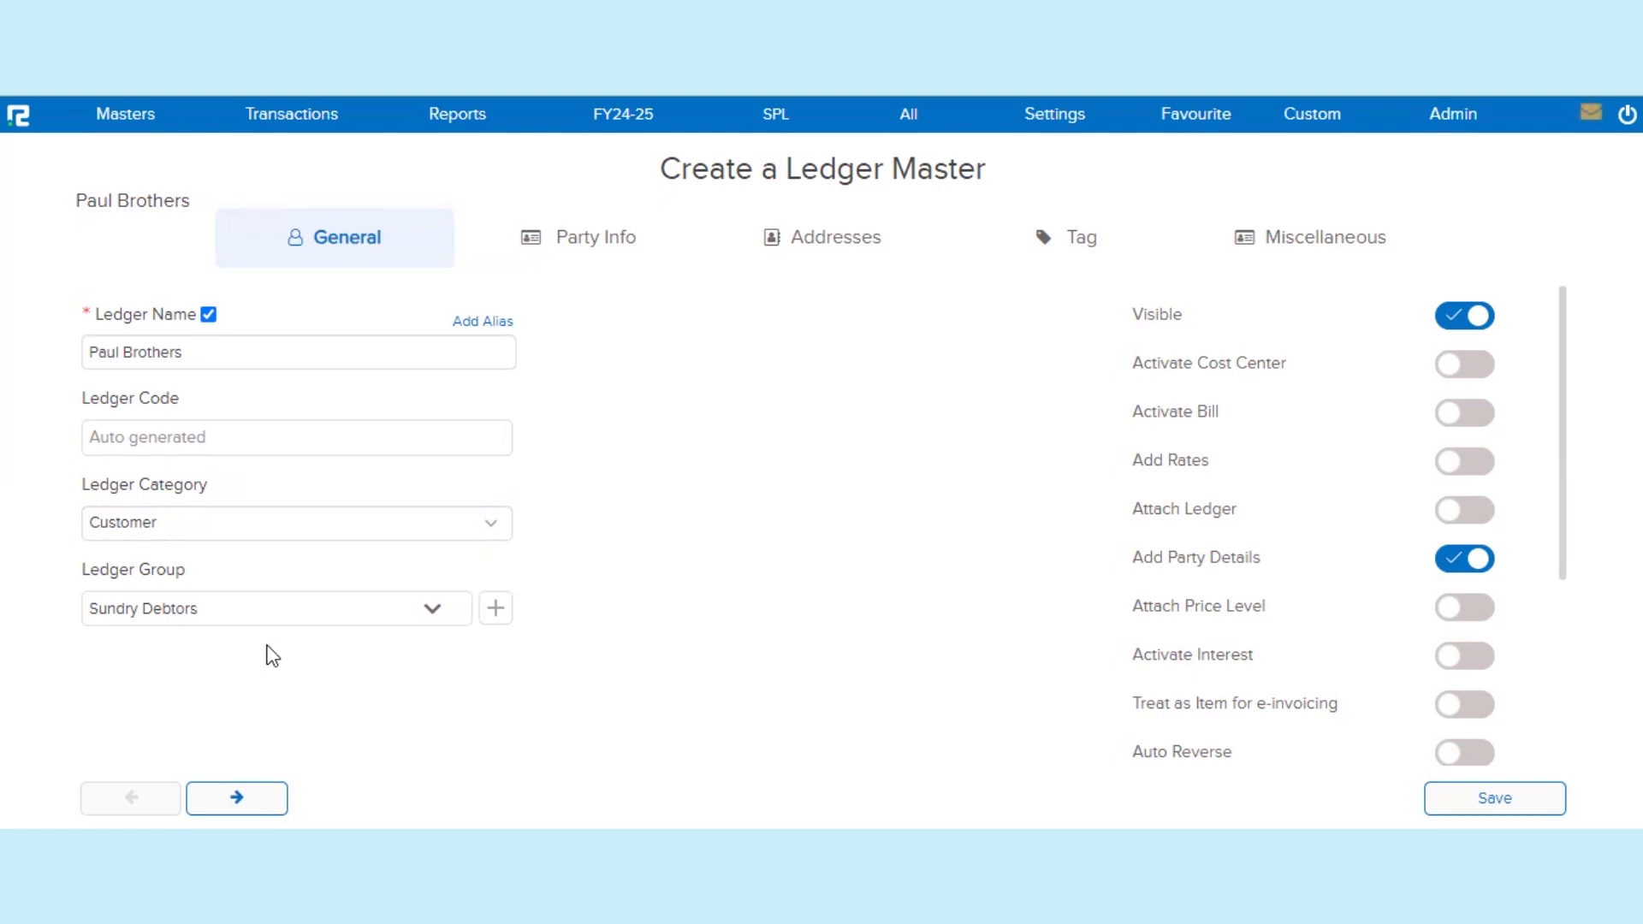
mouse_move(290, 680)
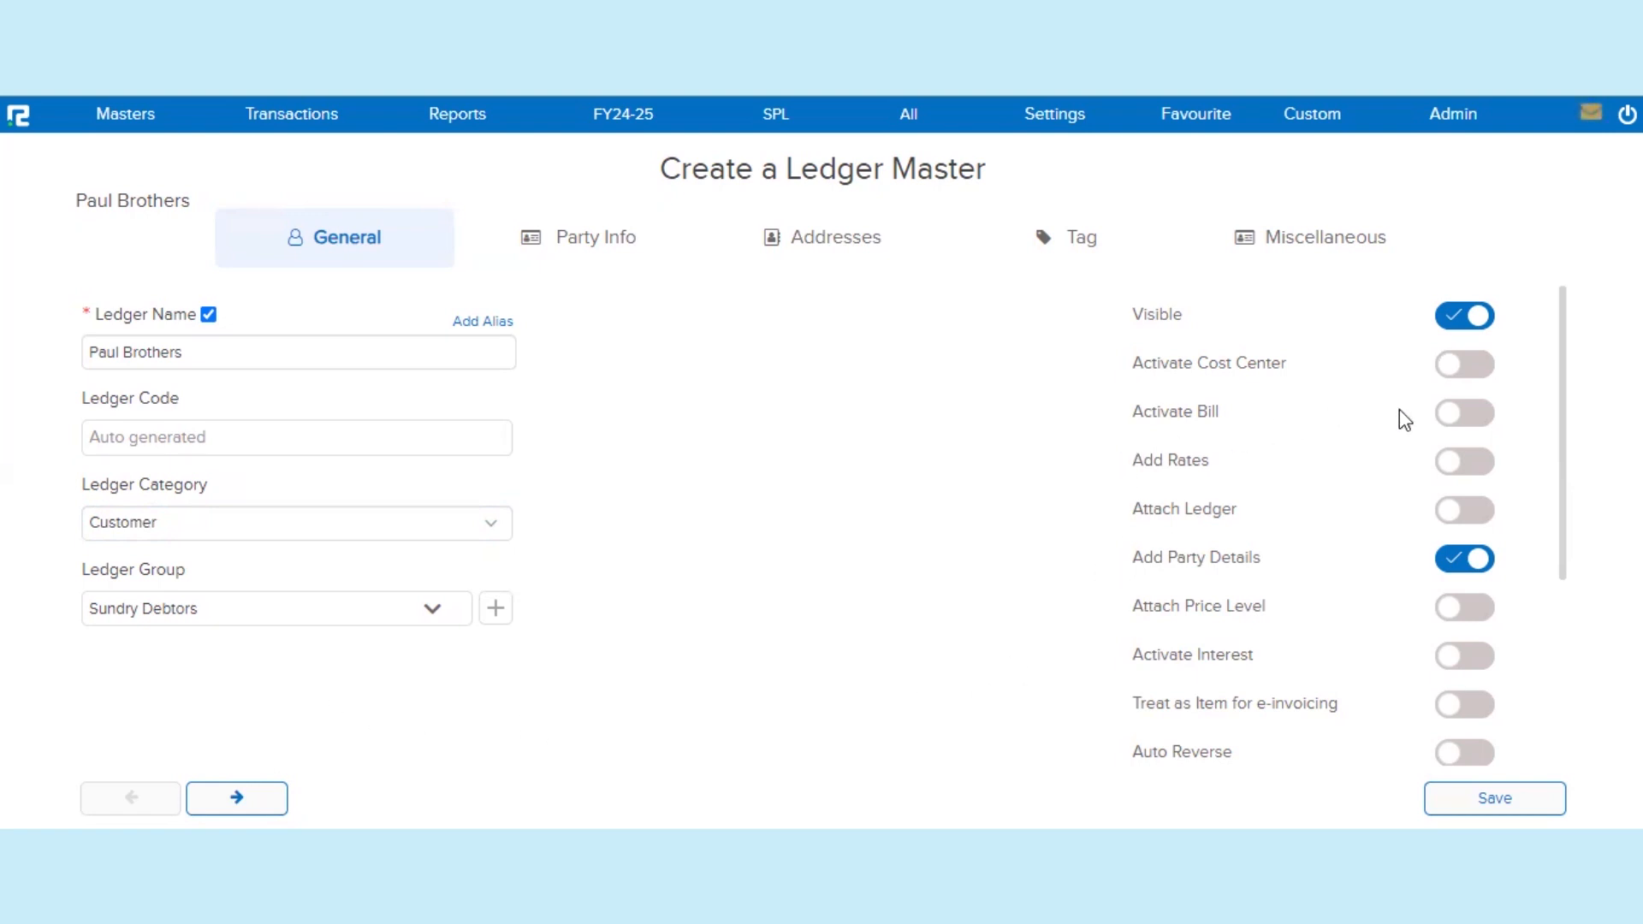
Switch on Activate Bill for bill-wise tracking on the ledger
left_click(1463, 412)
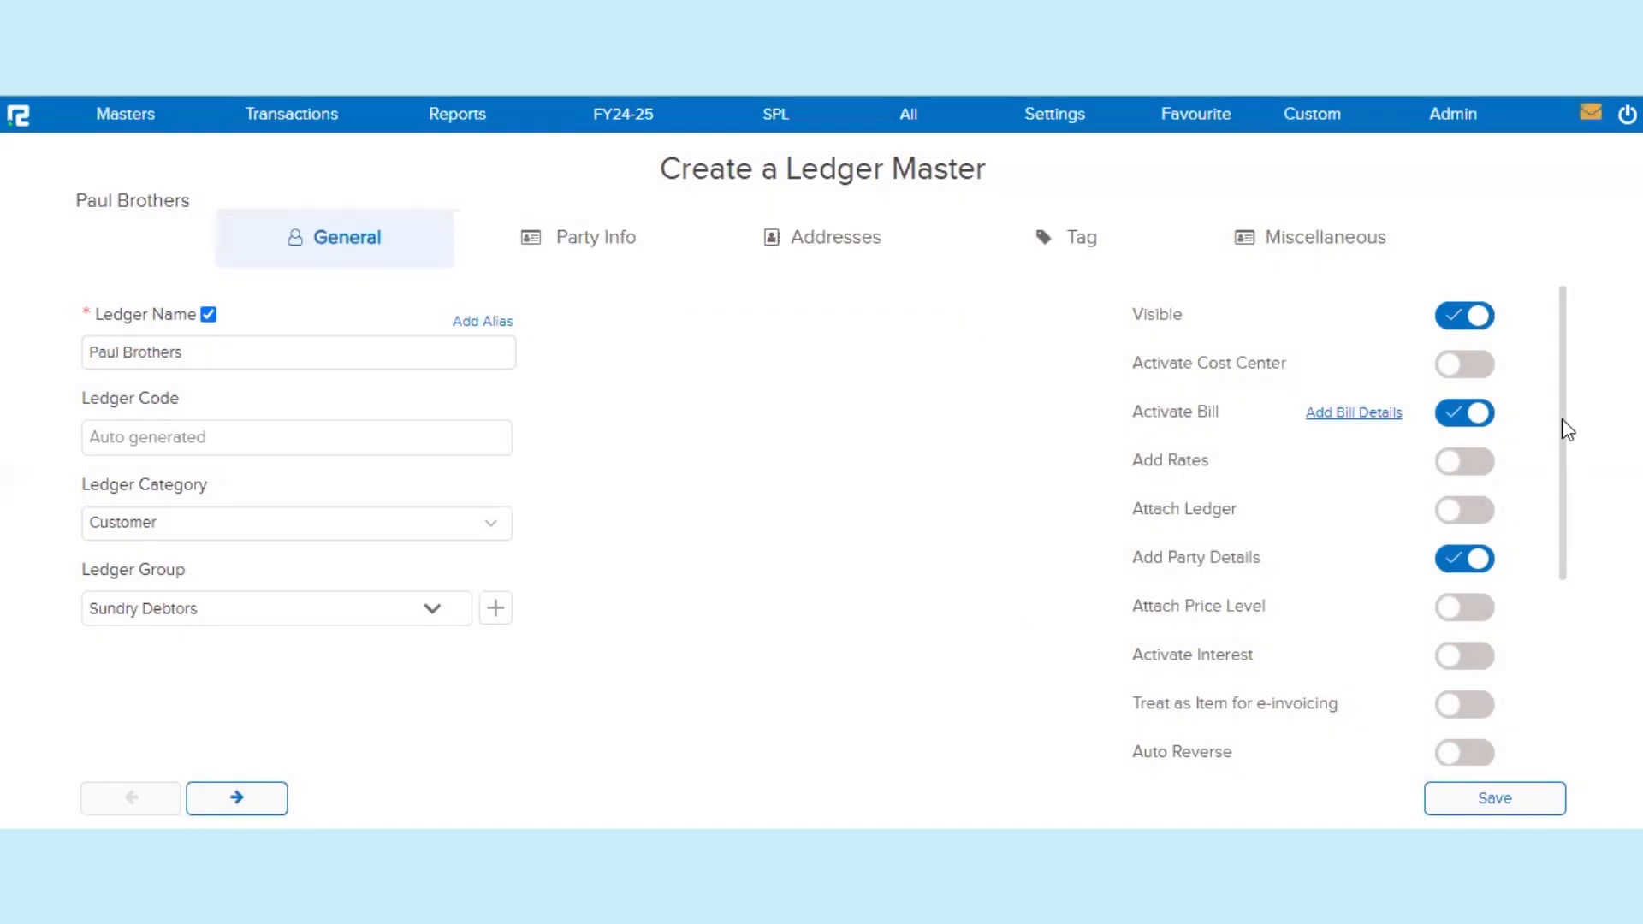
scroll("down", 3)
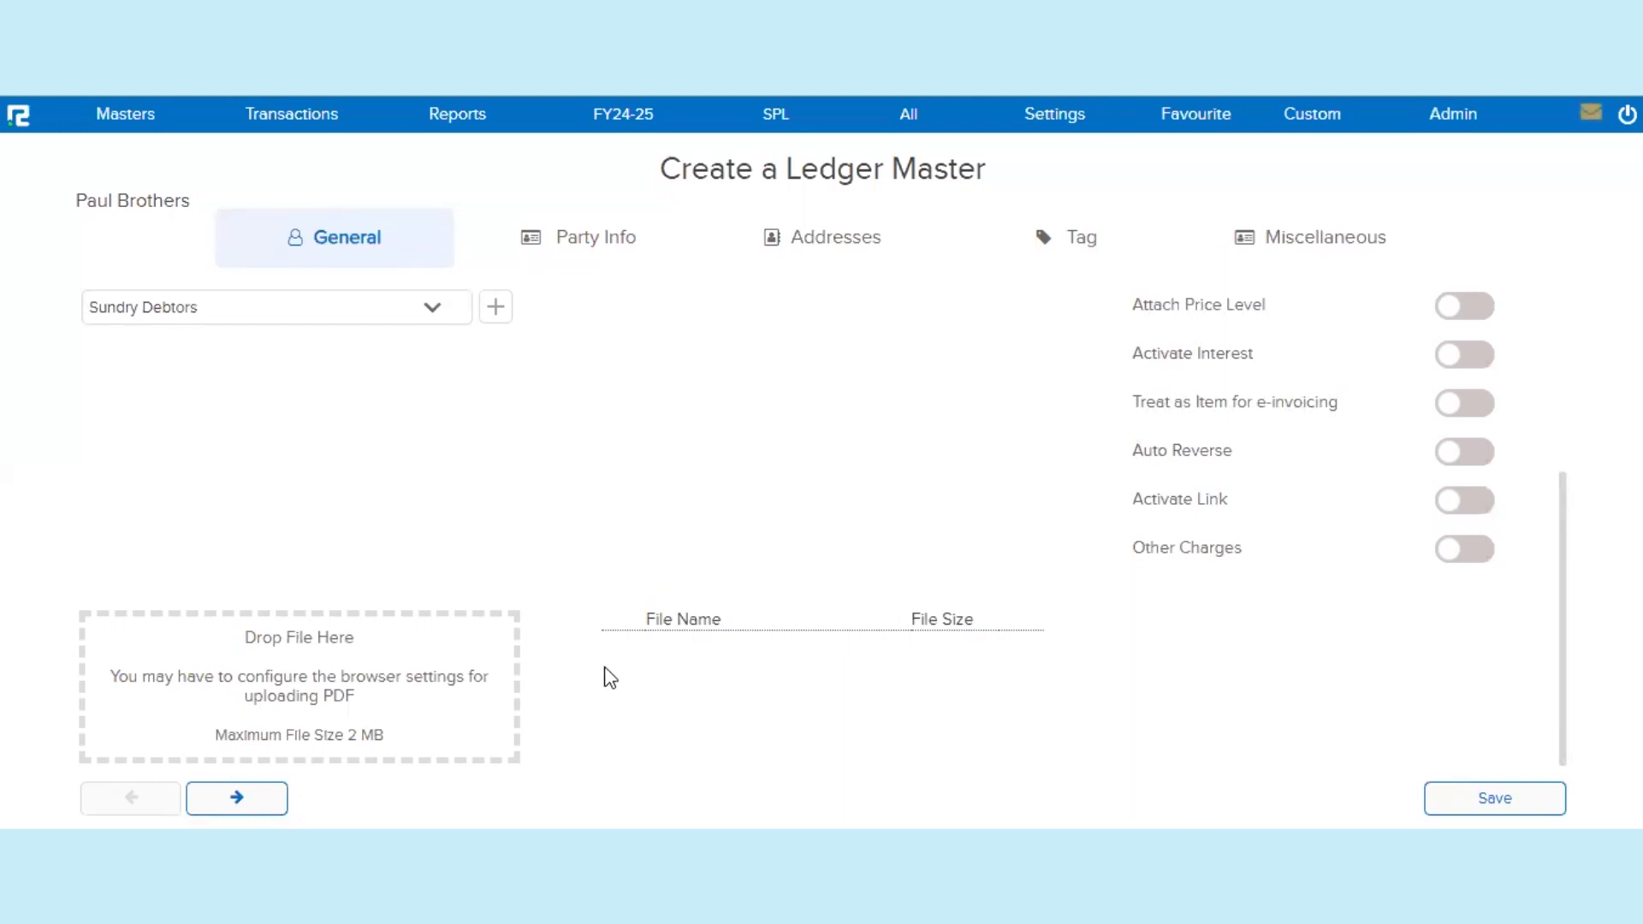
mouse_move(594, 247)
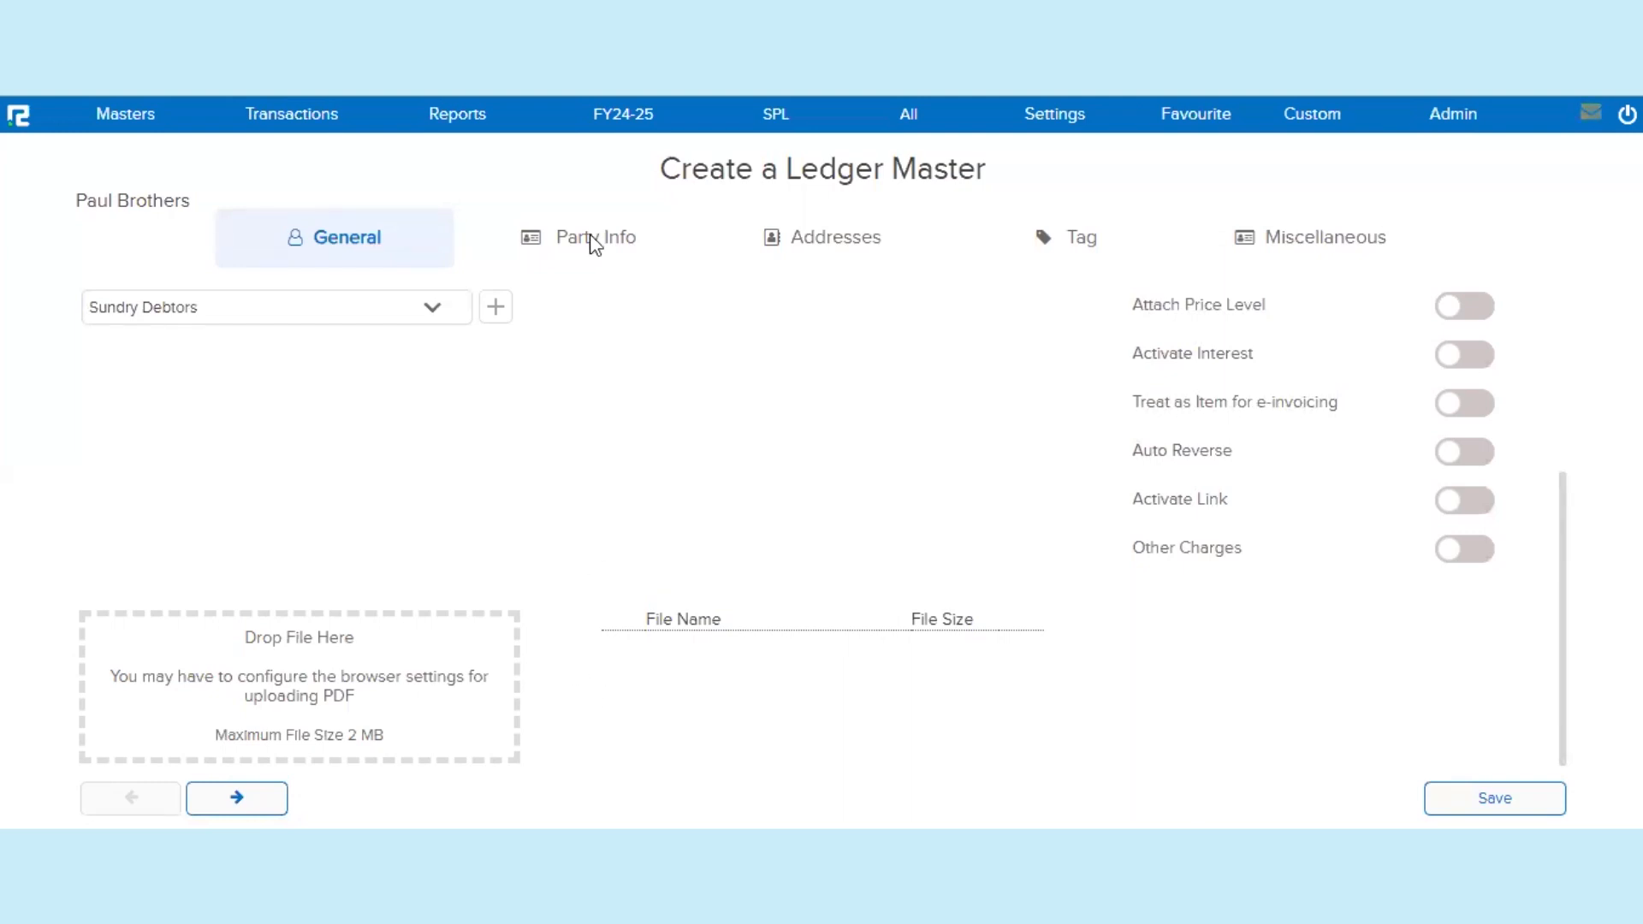
left_click(594, 236)
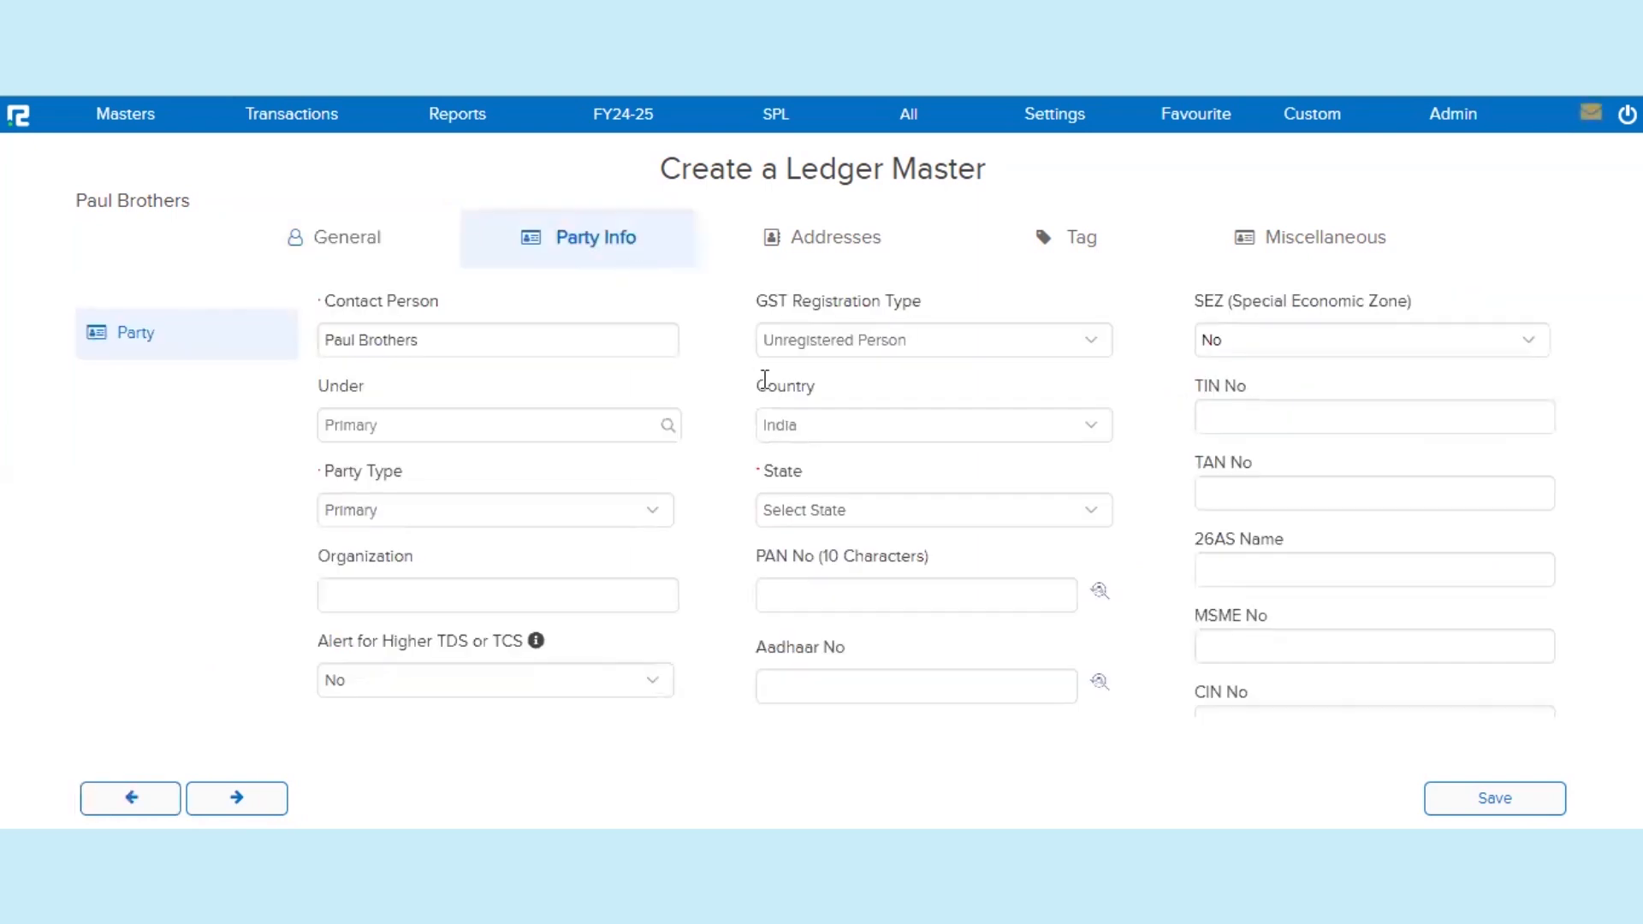
left_click(931, 338)
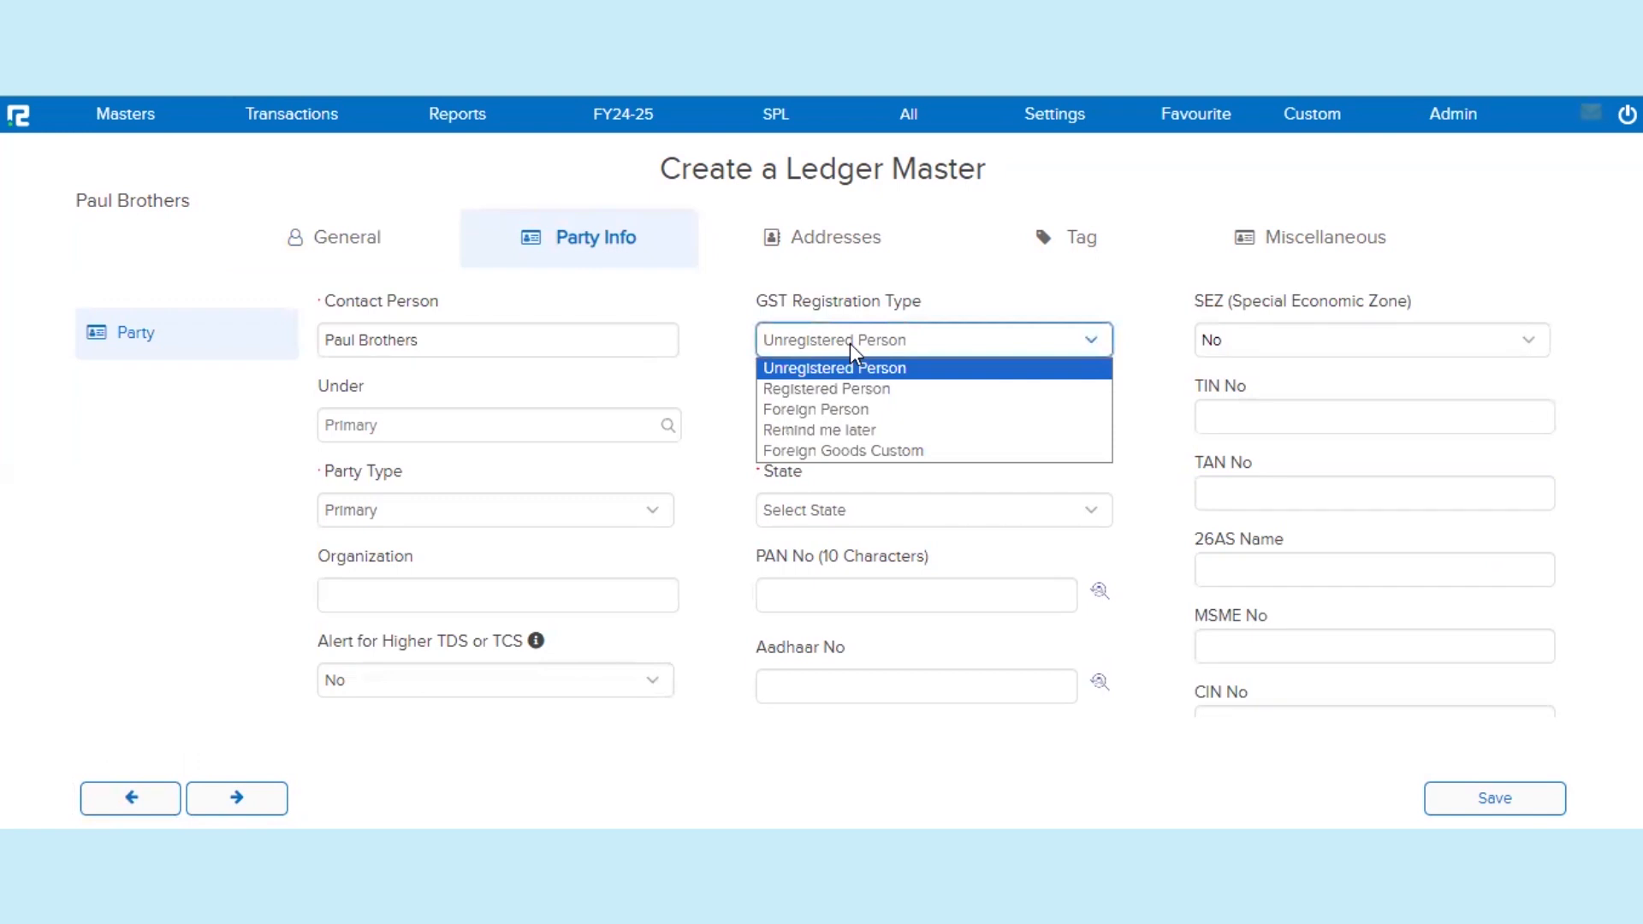
left_click(825, 388)
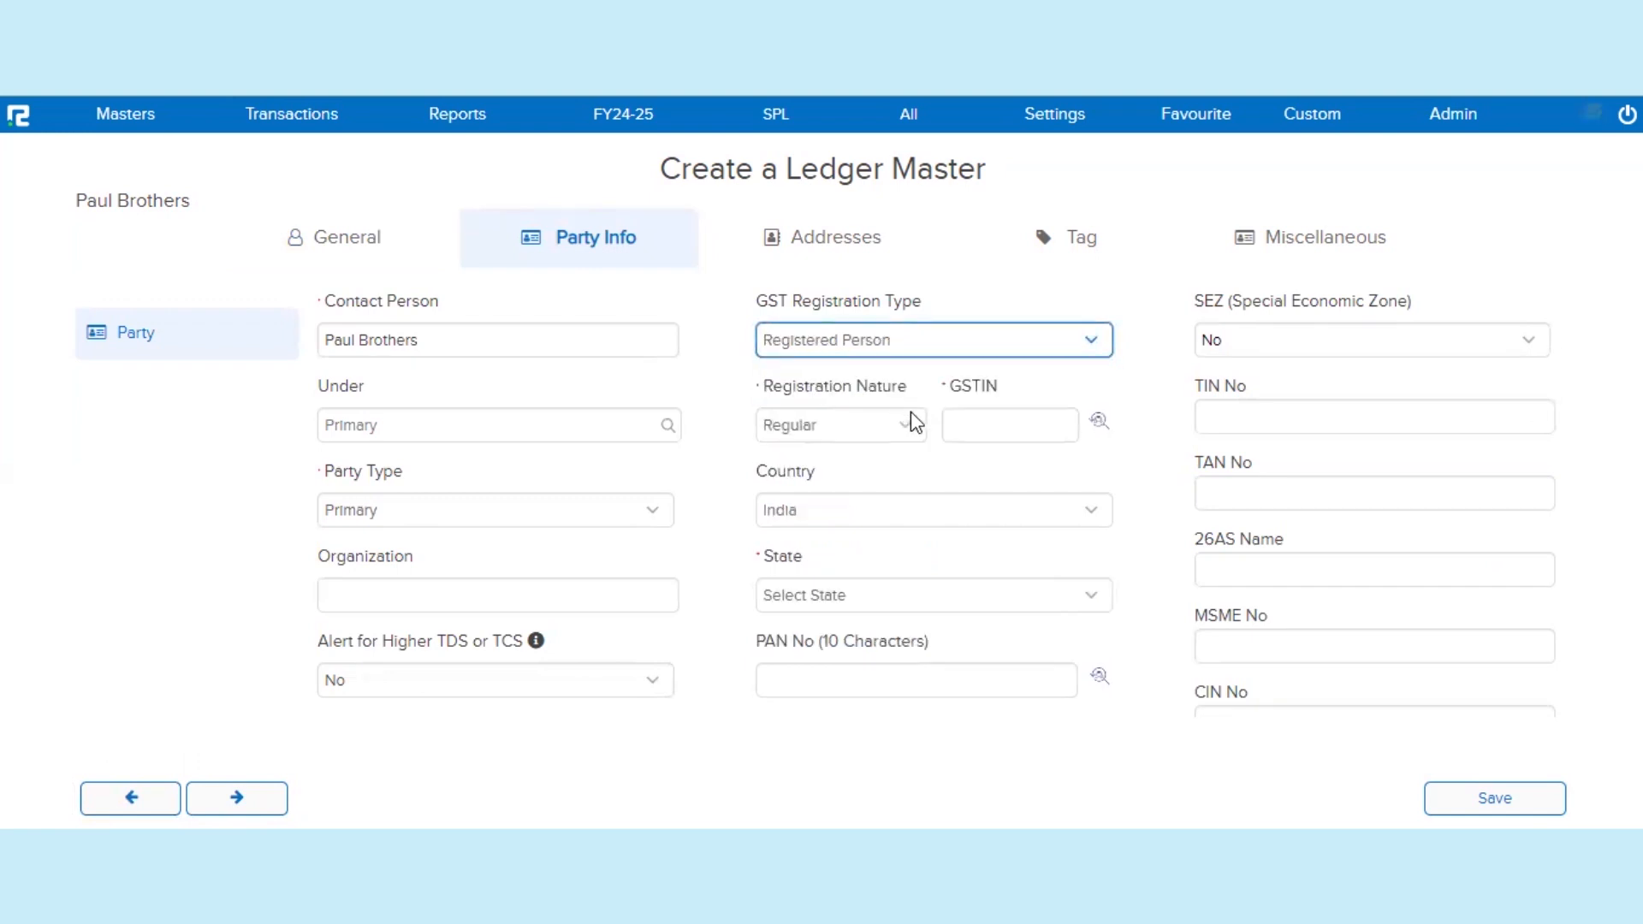
left_click(1008, 423)
type("19AABCU2238CIZ")
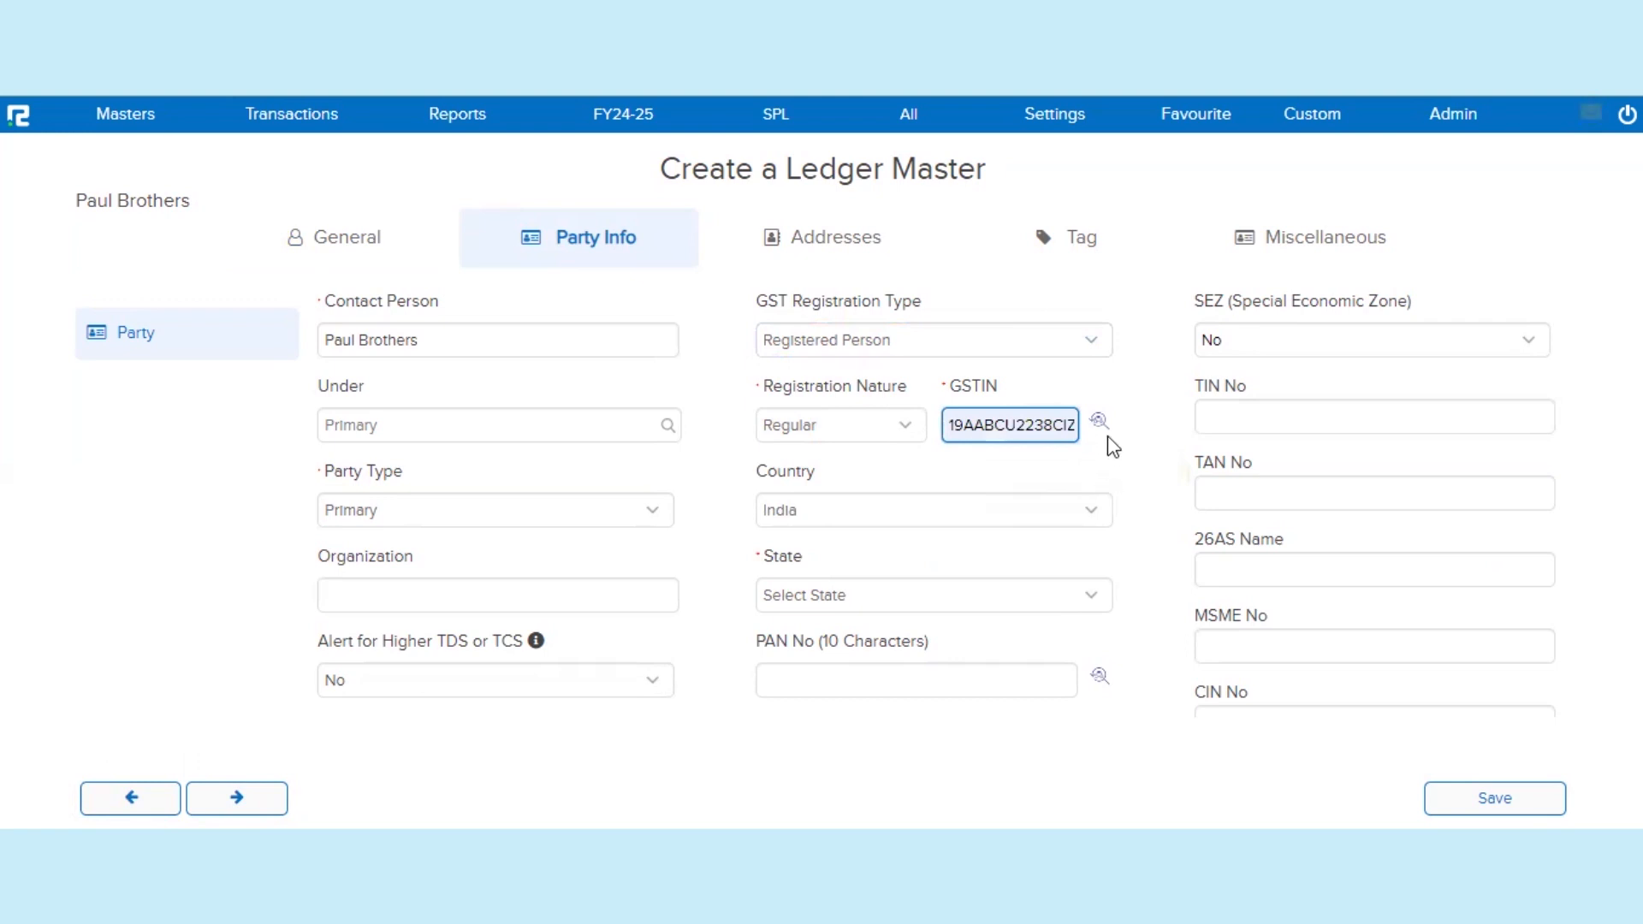
mouse_move(1099, 421)
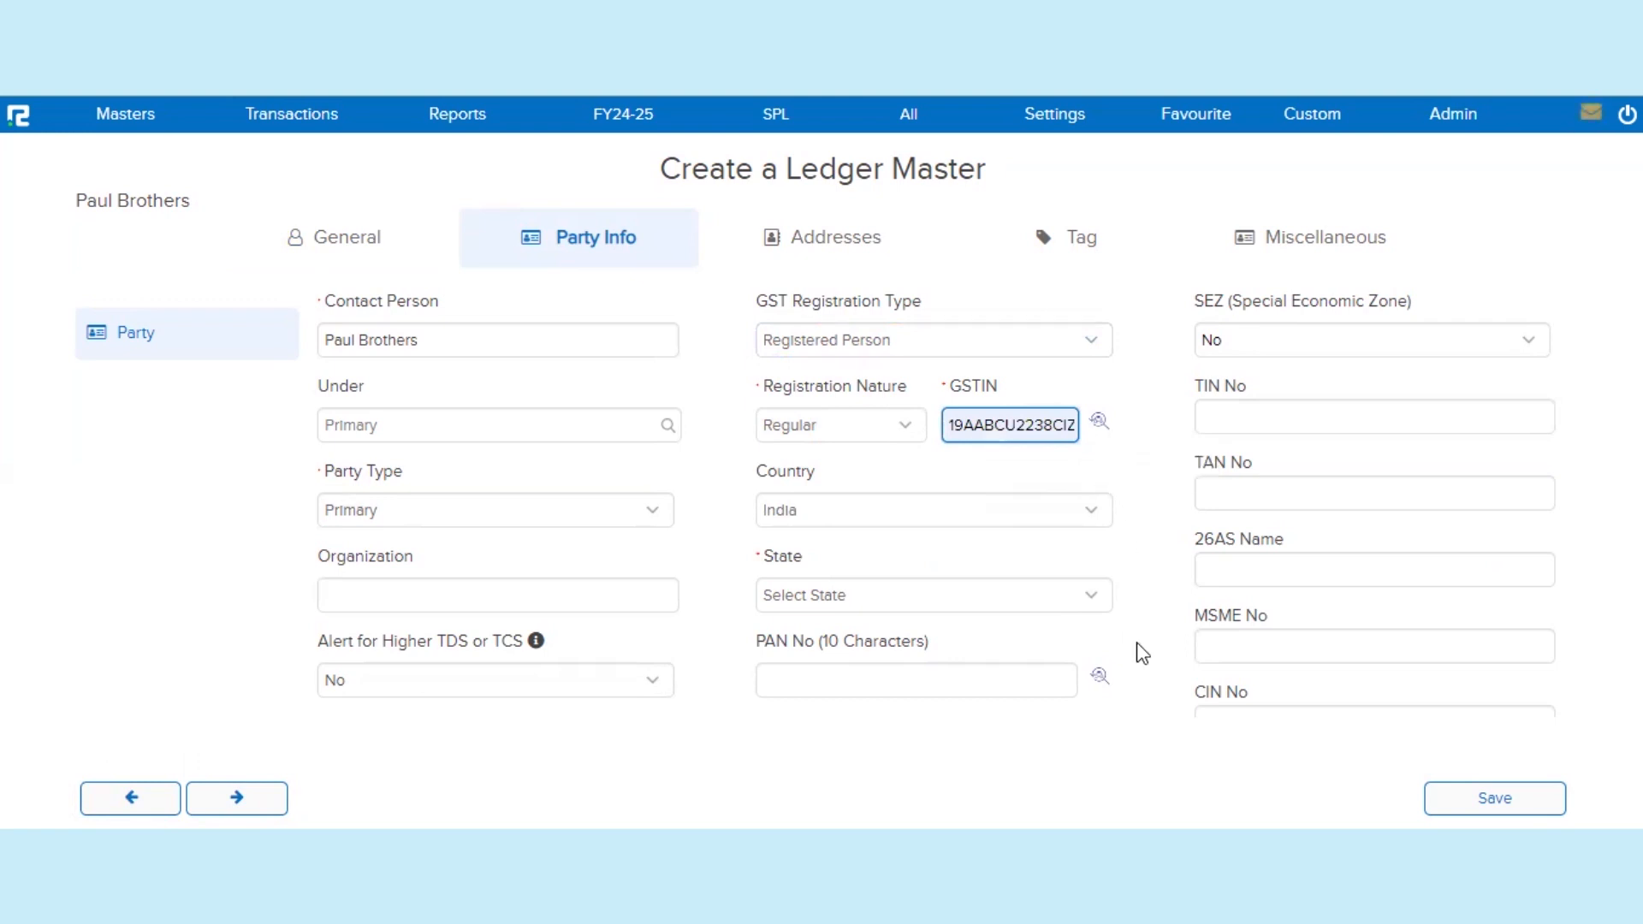
scroll("down", 3)
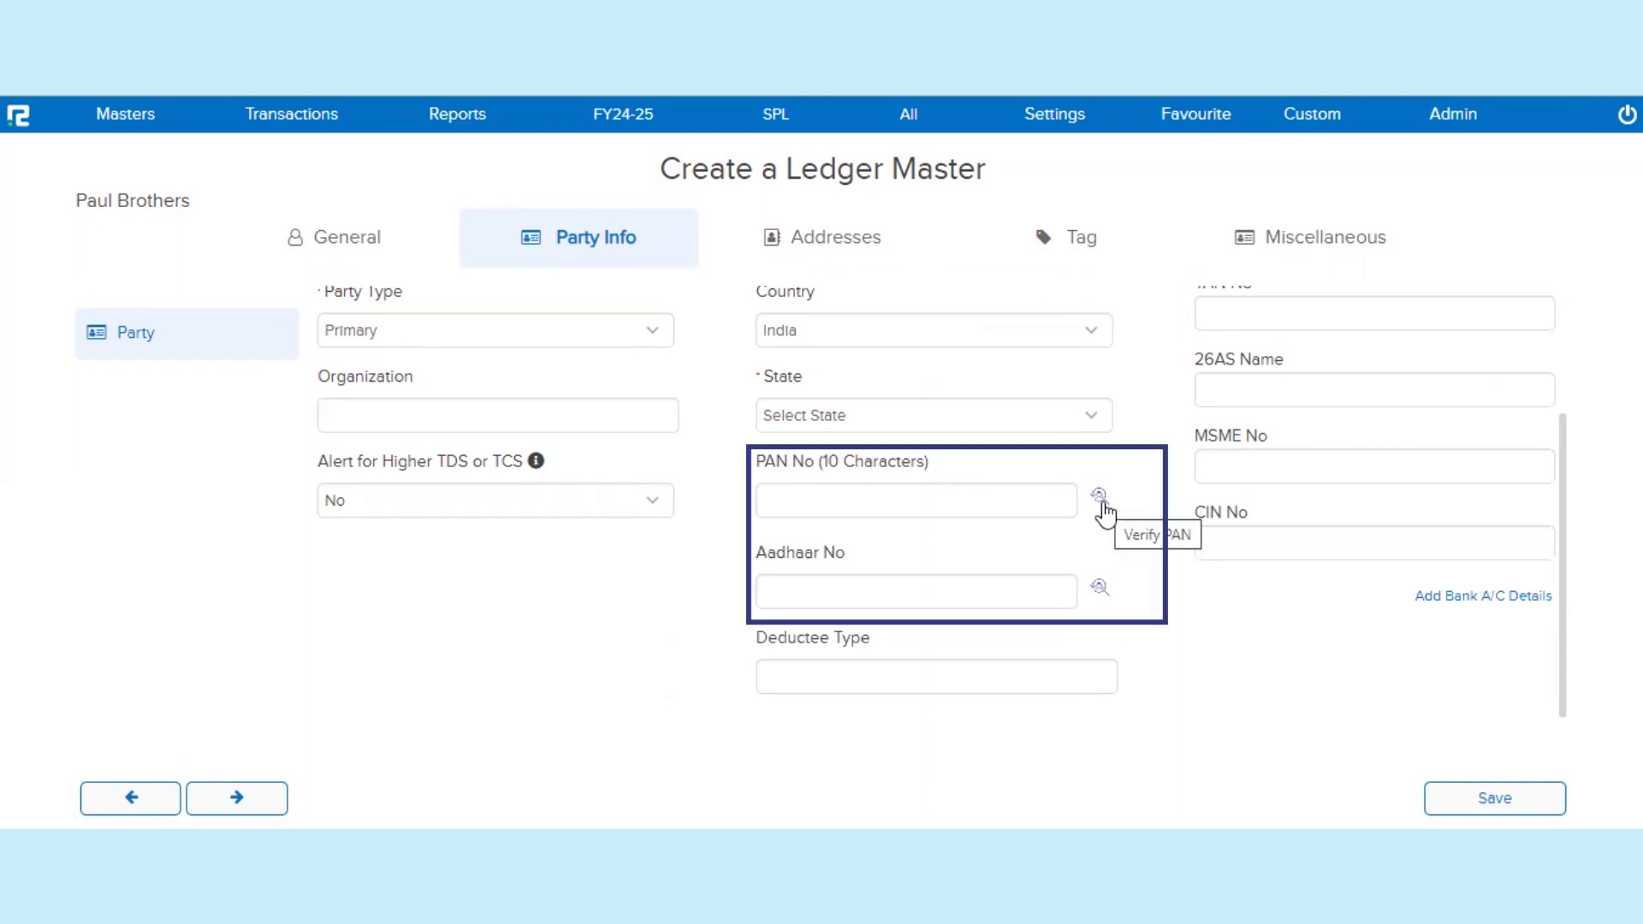
mouse_move(1100, 587)
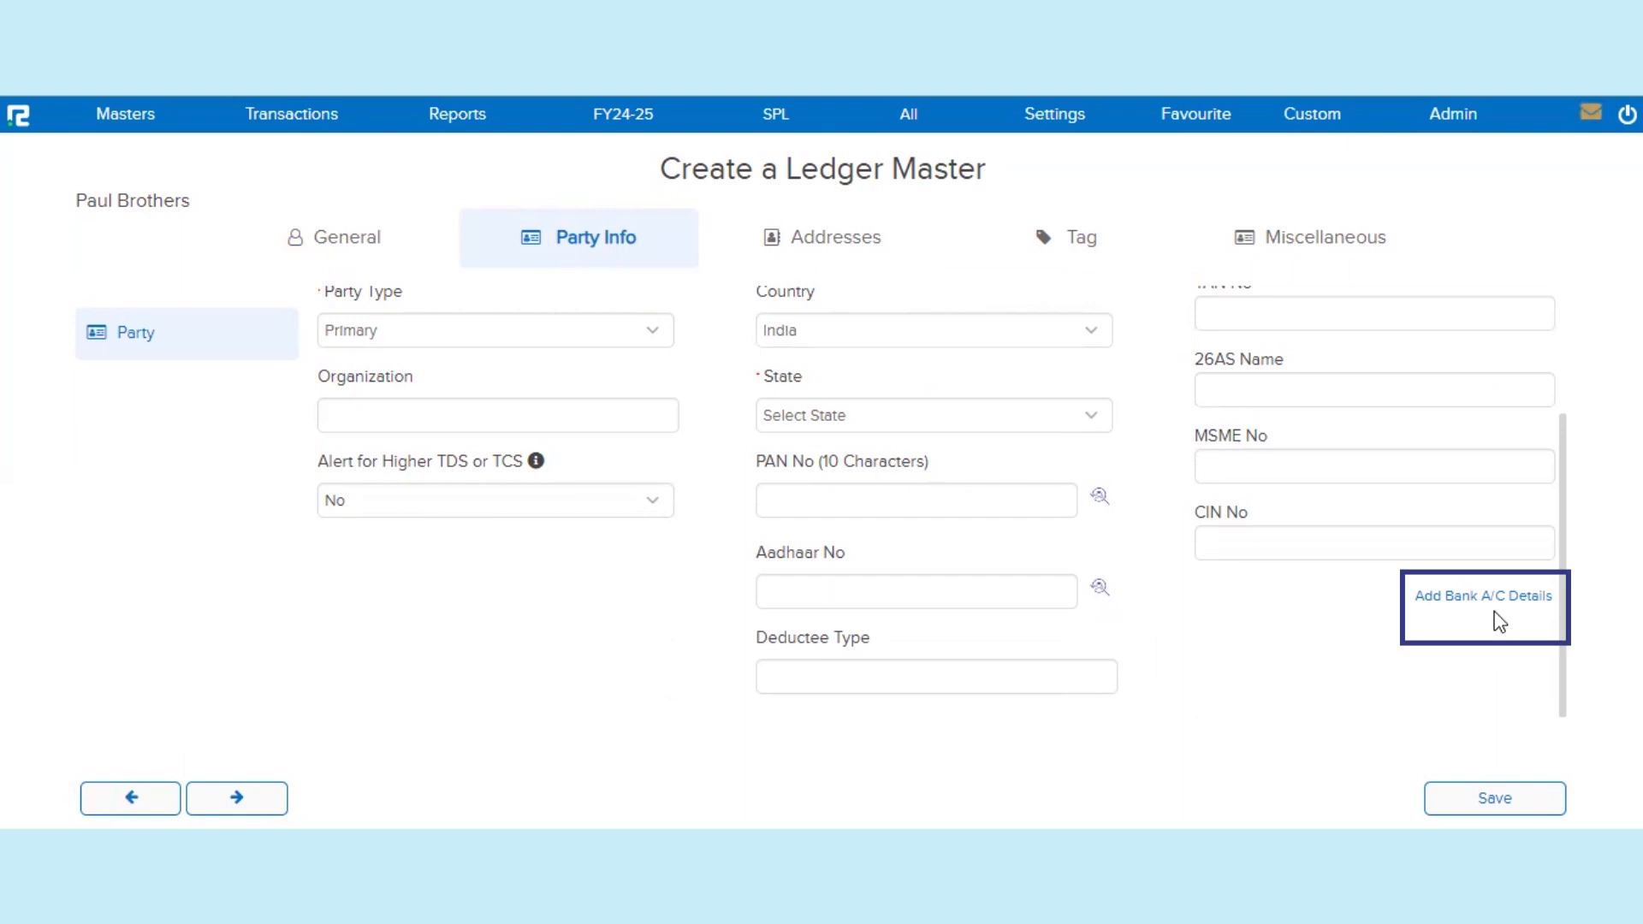
Glance at the bank account details form, close it, and move to Addresses
left_click(1482, 596)
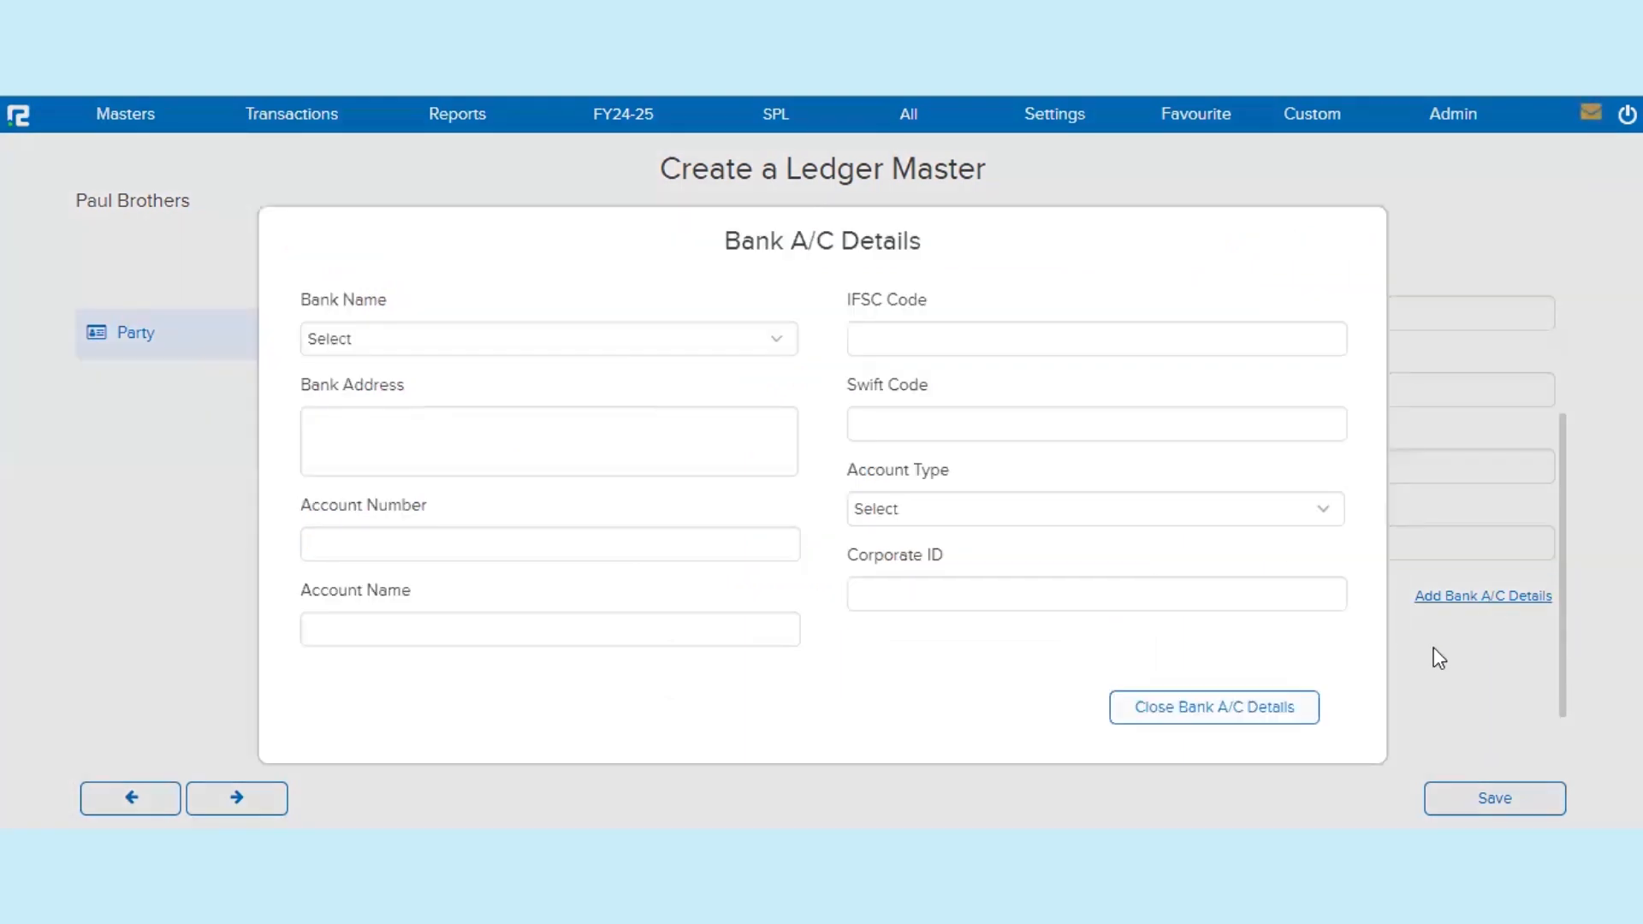
left_click(1213, 707)
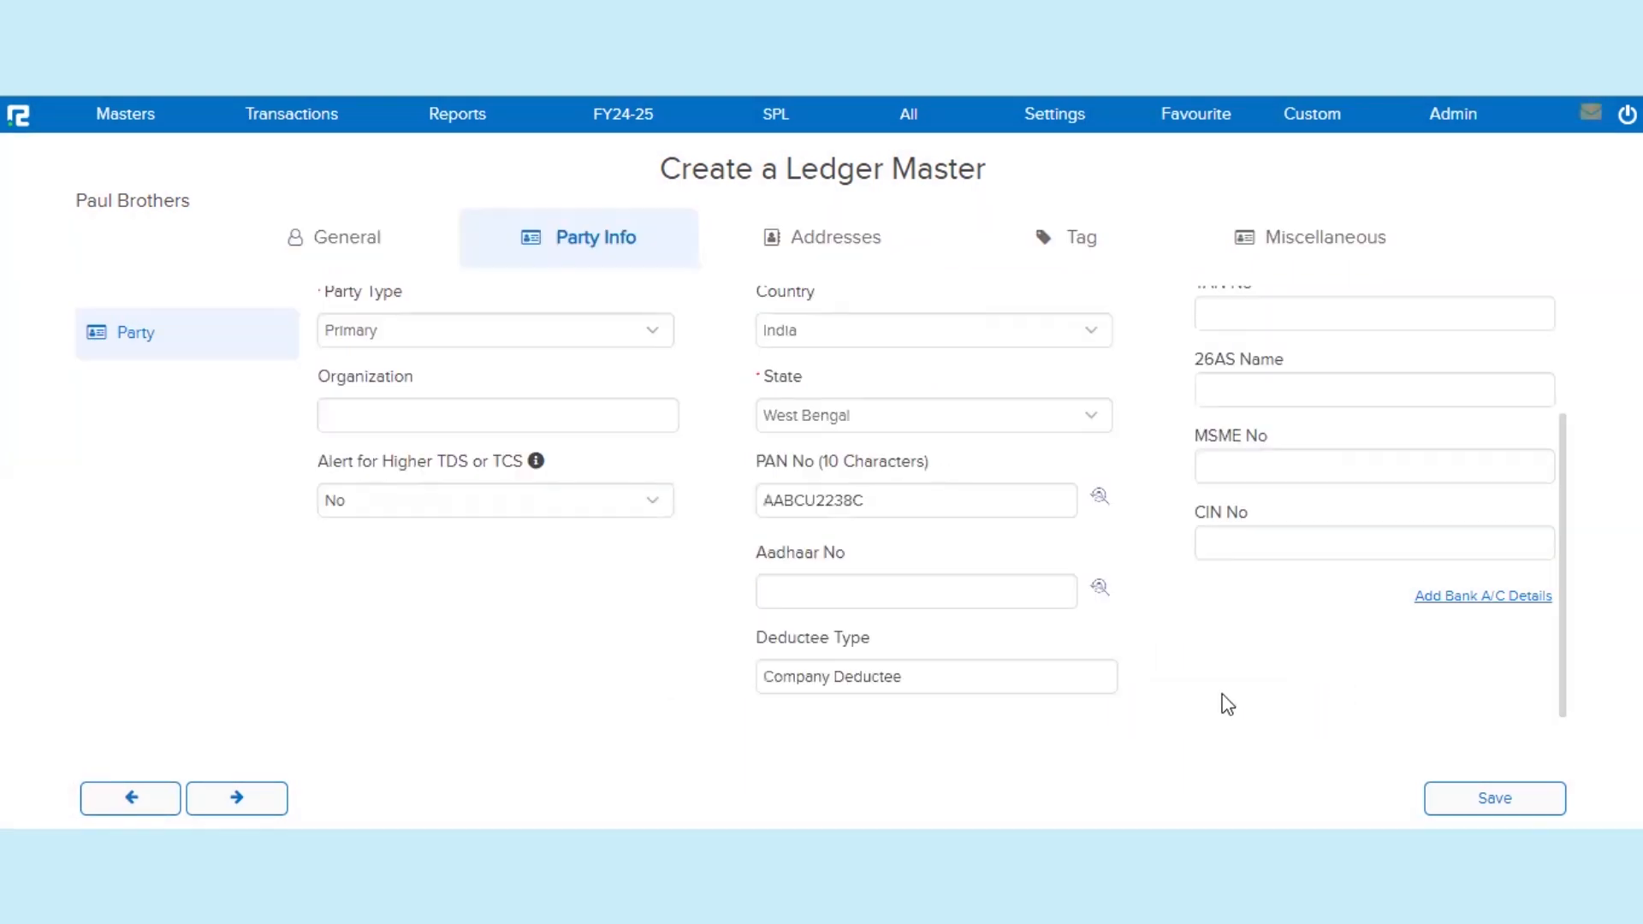
left_click(821, 236)
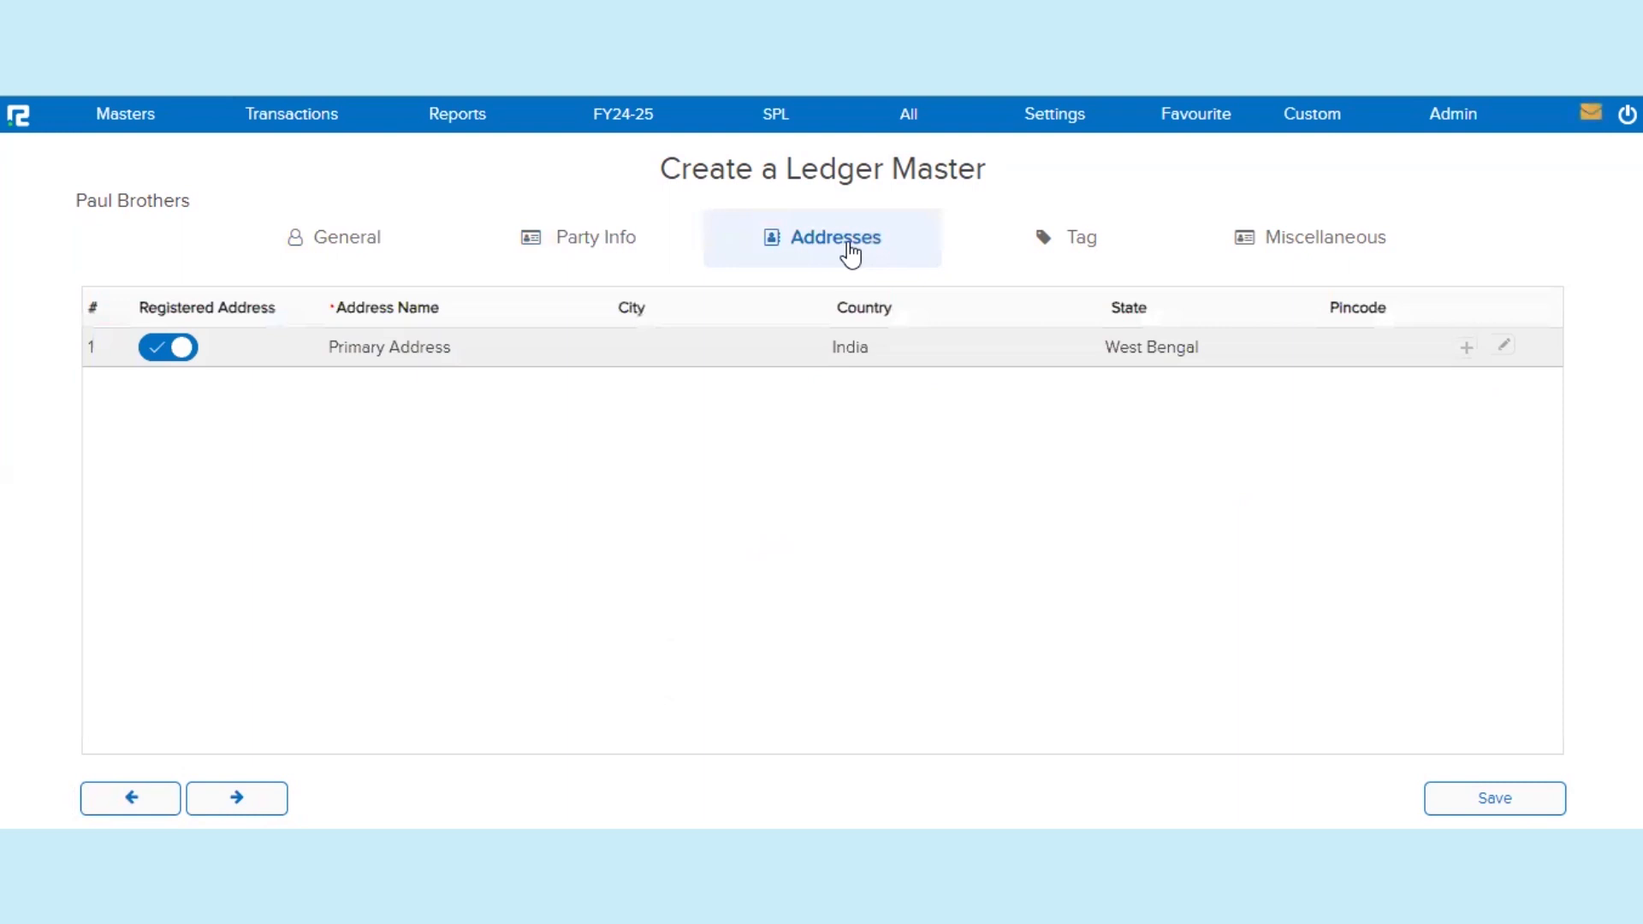
left_click(1503, 348)
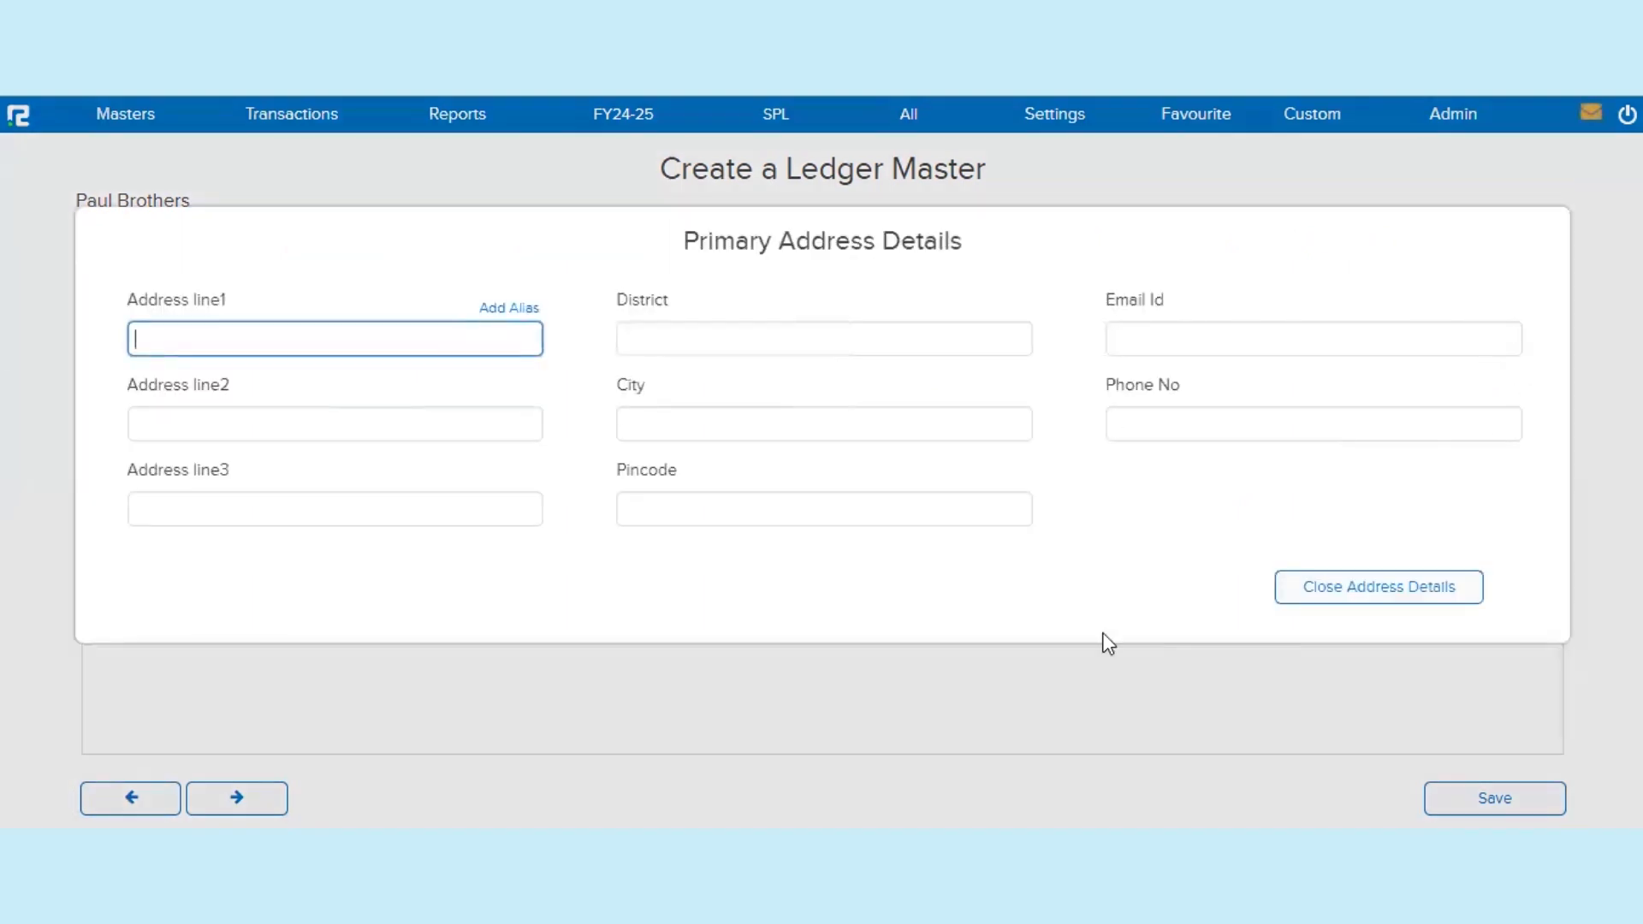
type("Bhadrswar station ro")
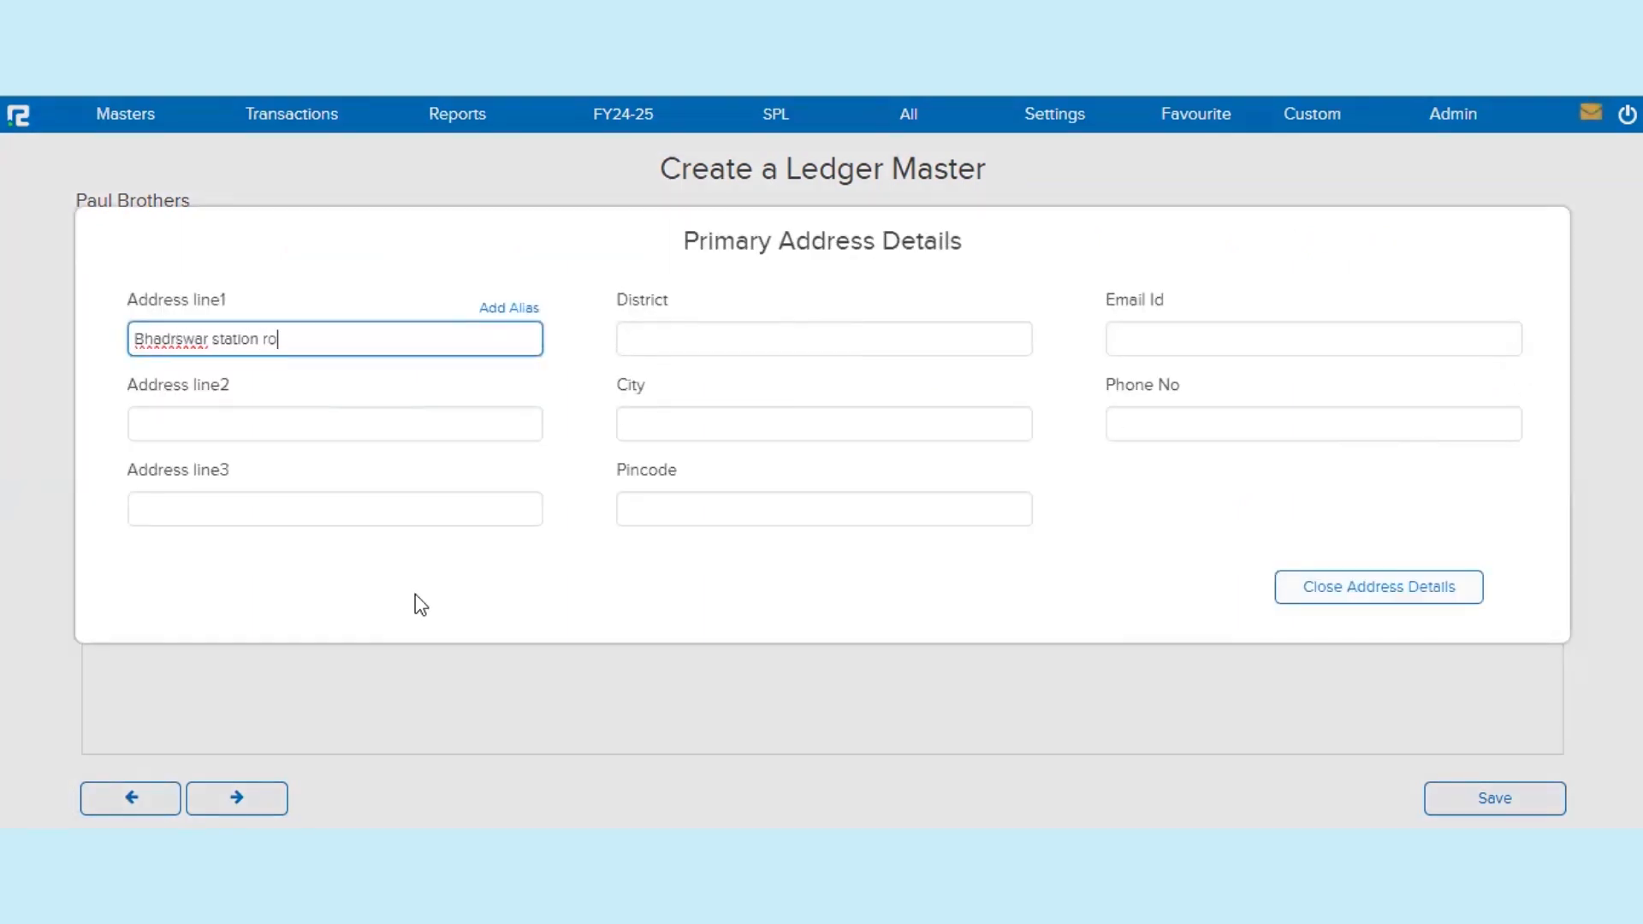
type("Bha")
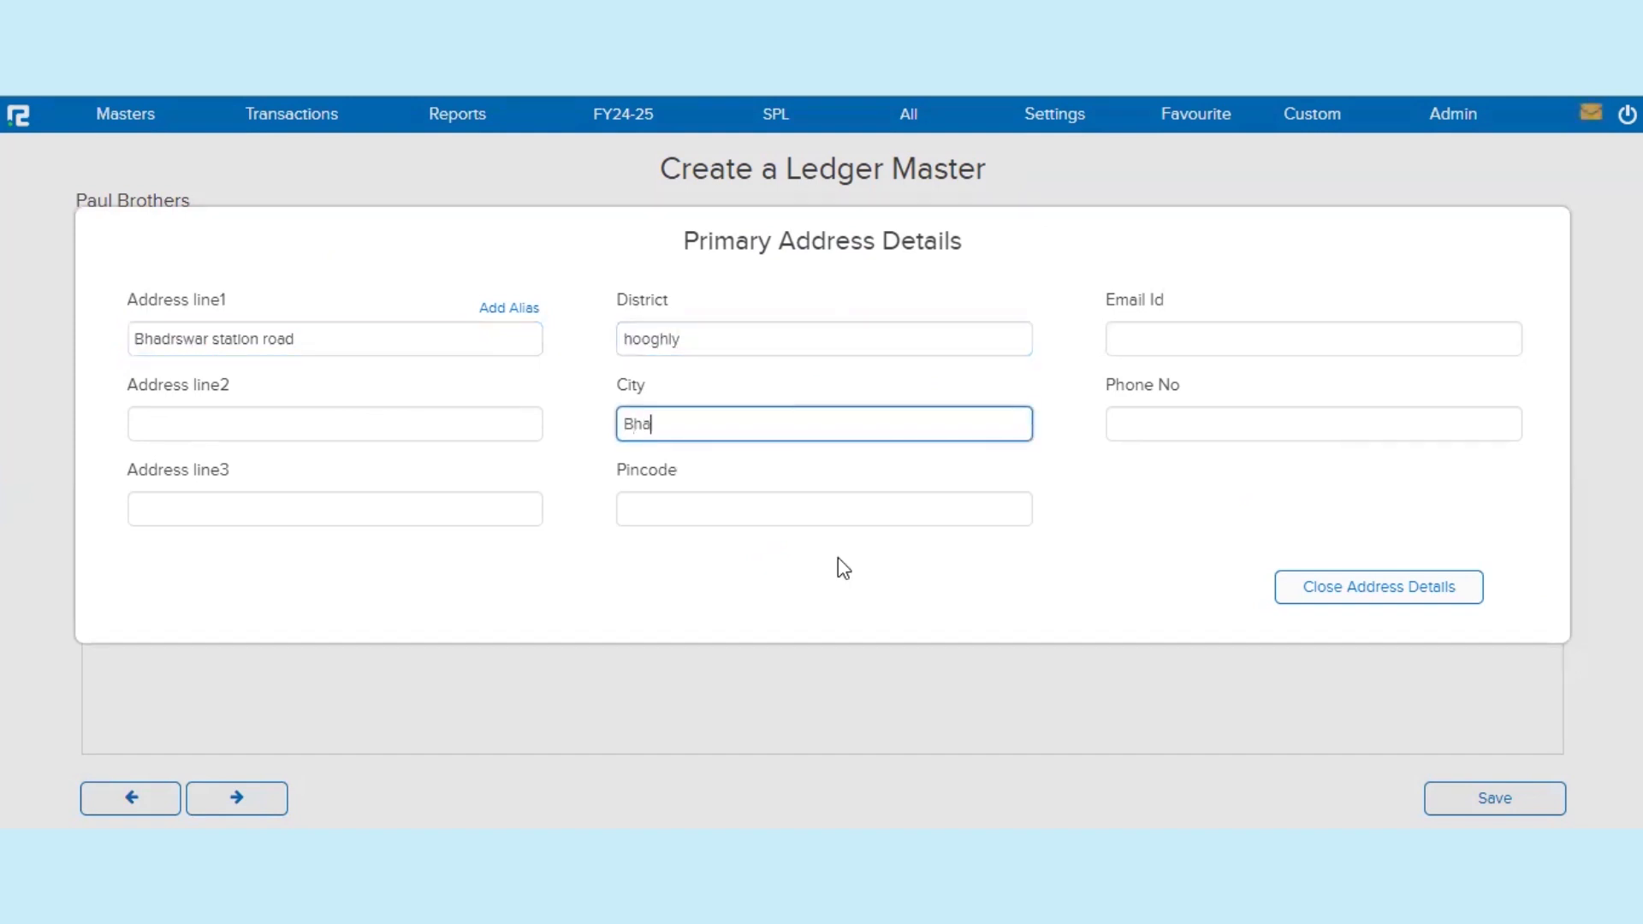
type("71212")
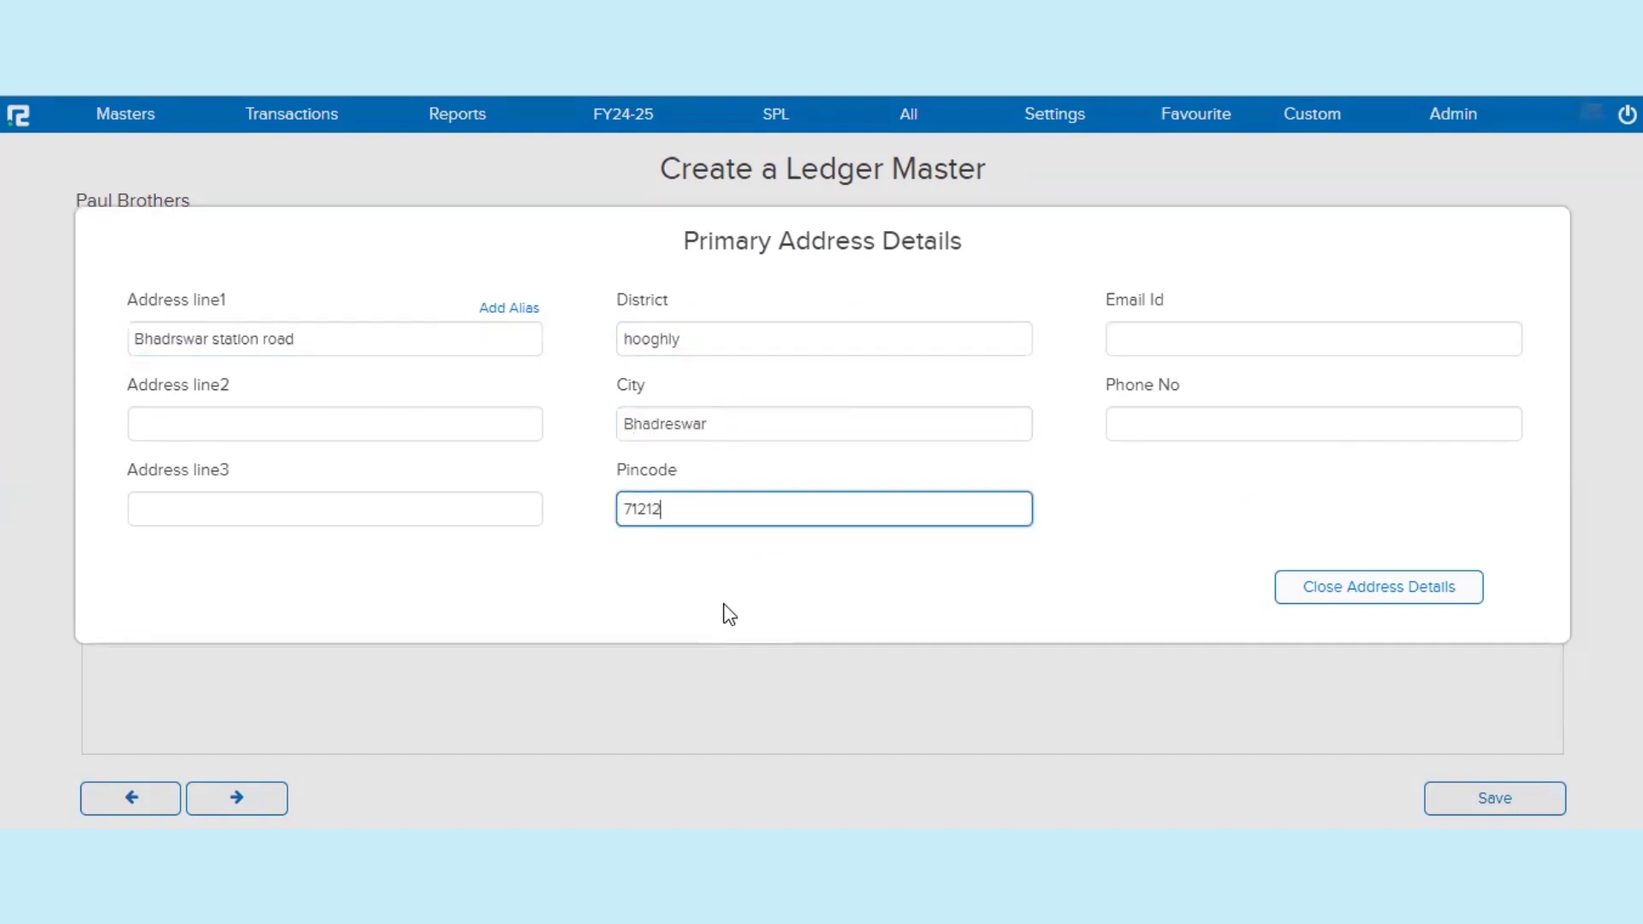
left_click(1377, 585)
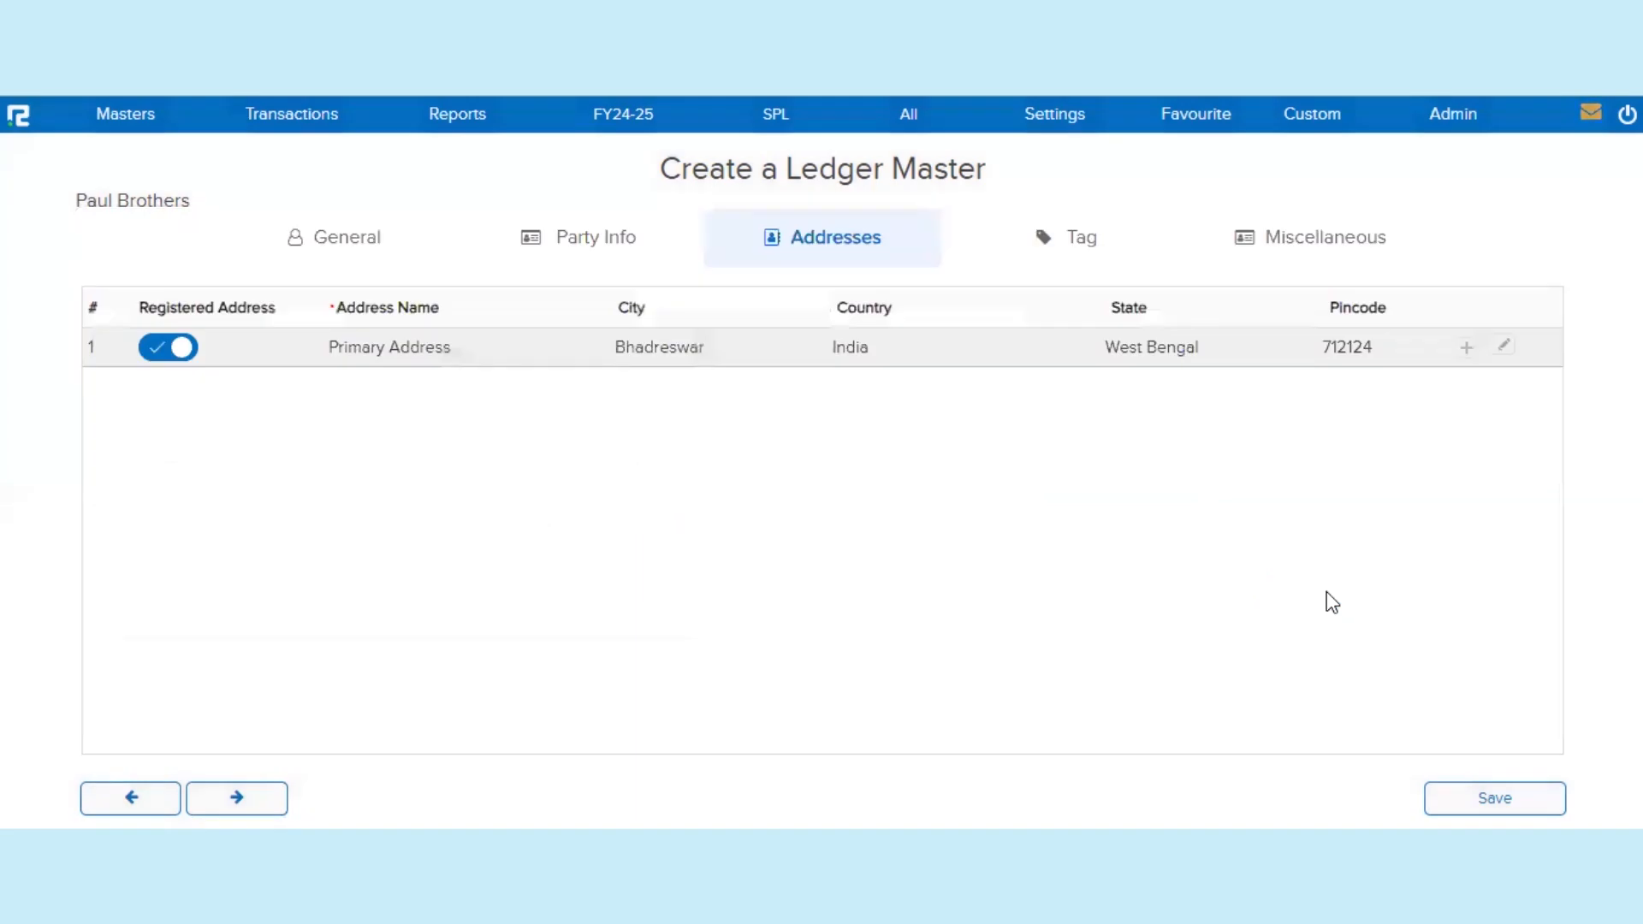
left_click(1492, 797)
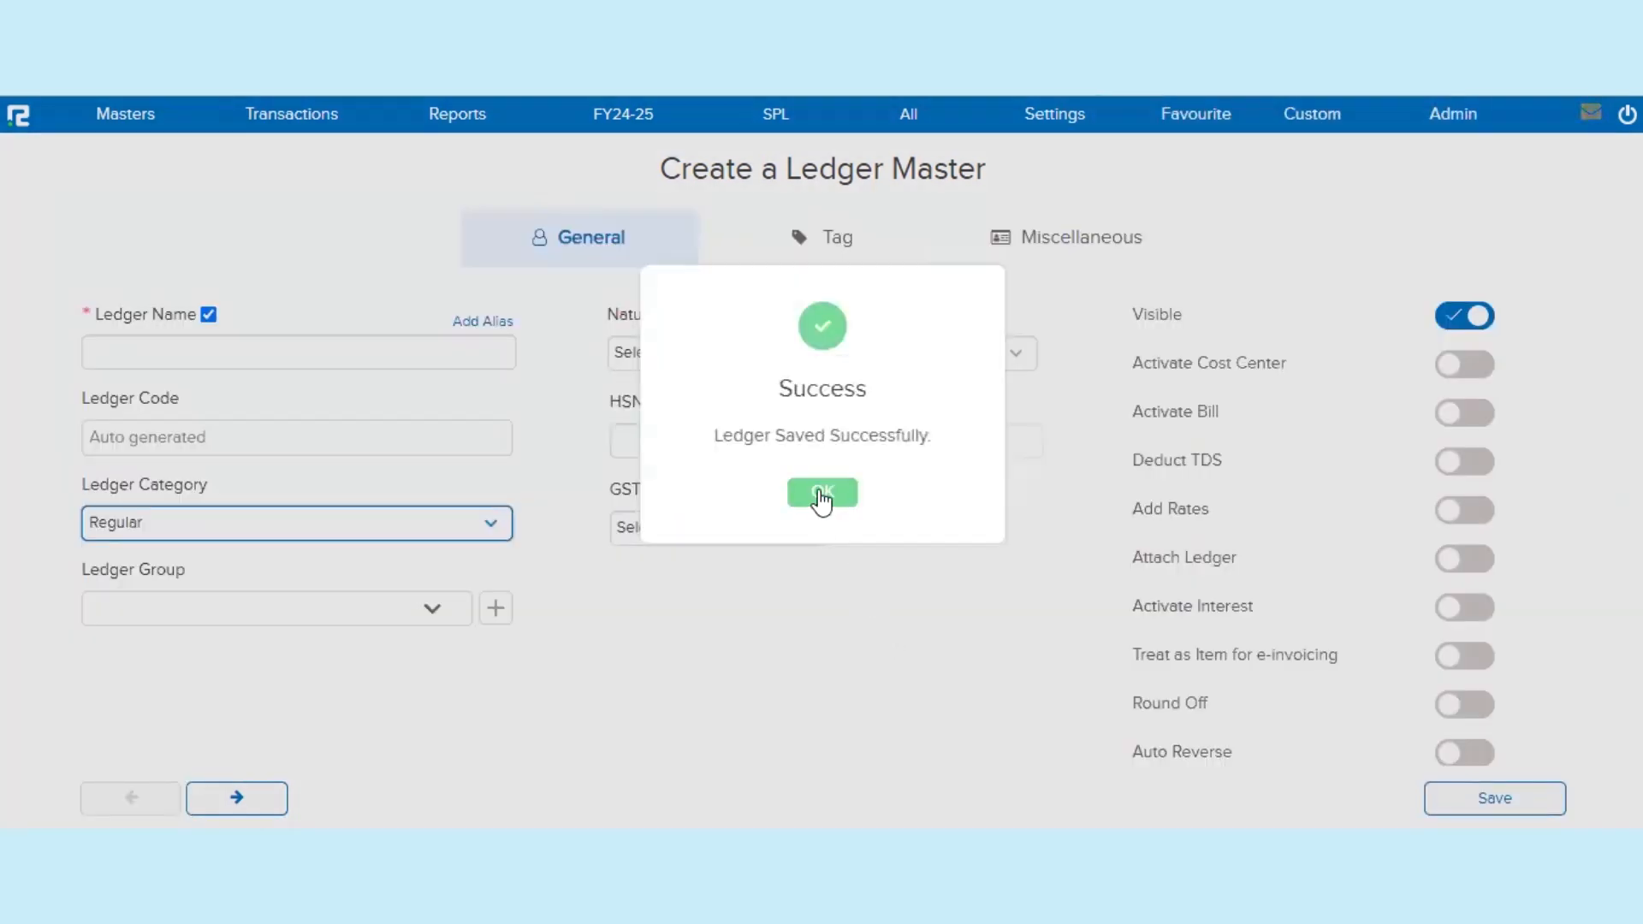
Acknowledge the save confirmation and return to the MIS Dashboard
left_click(821, 493)
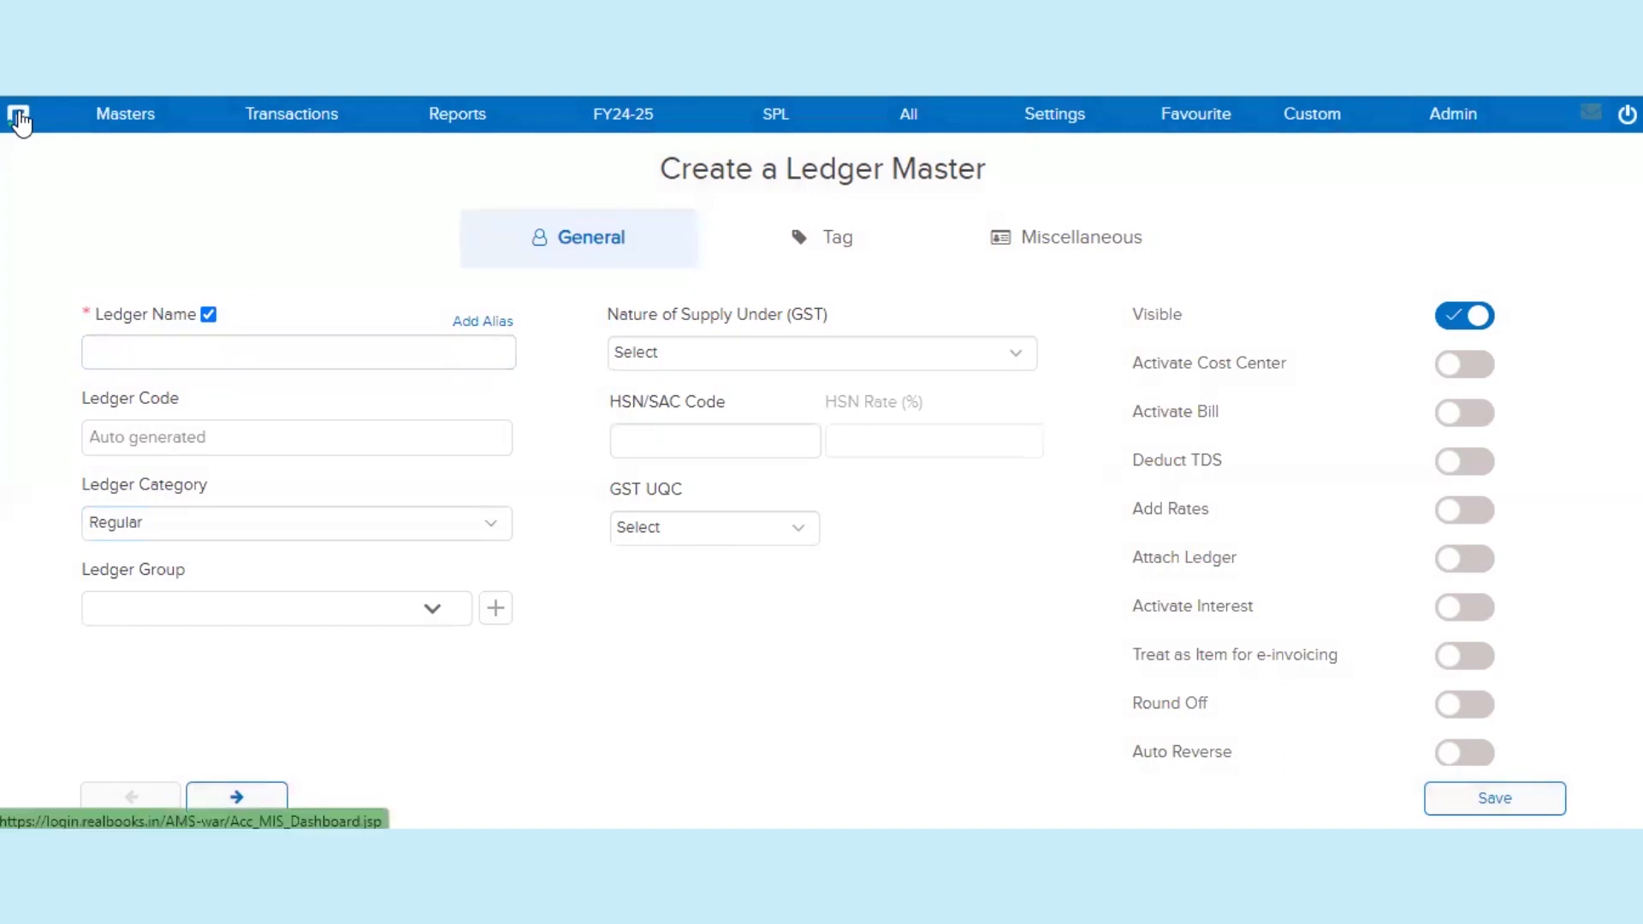
left_click(20, 113)
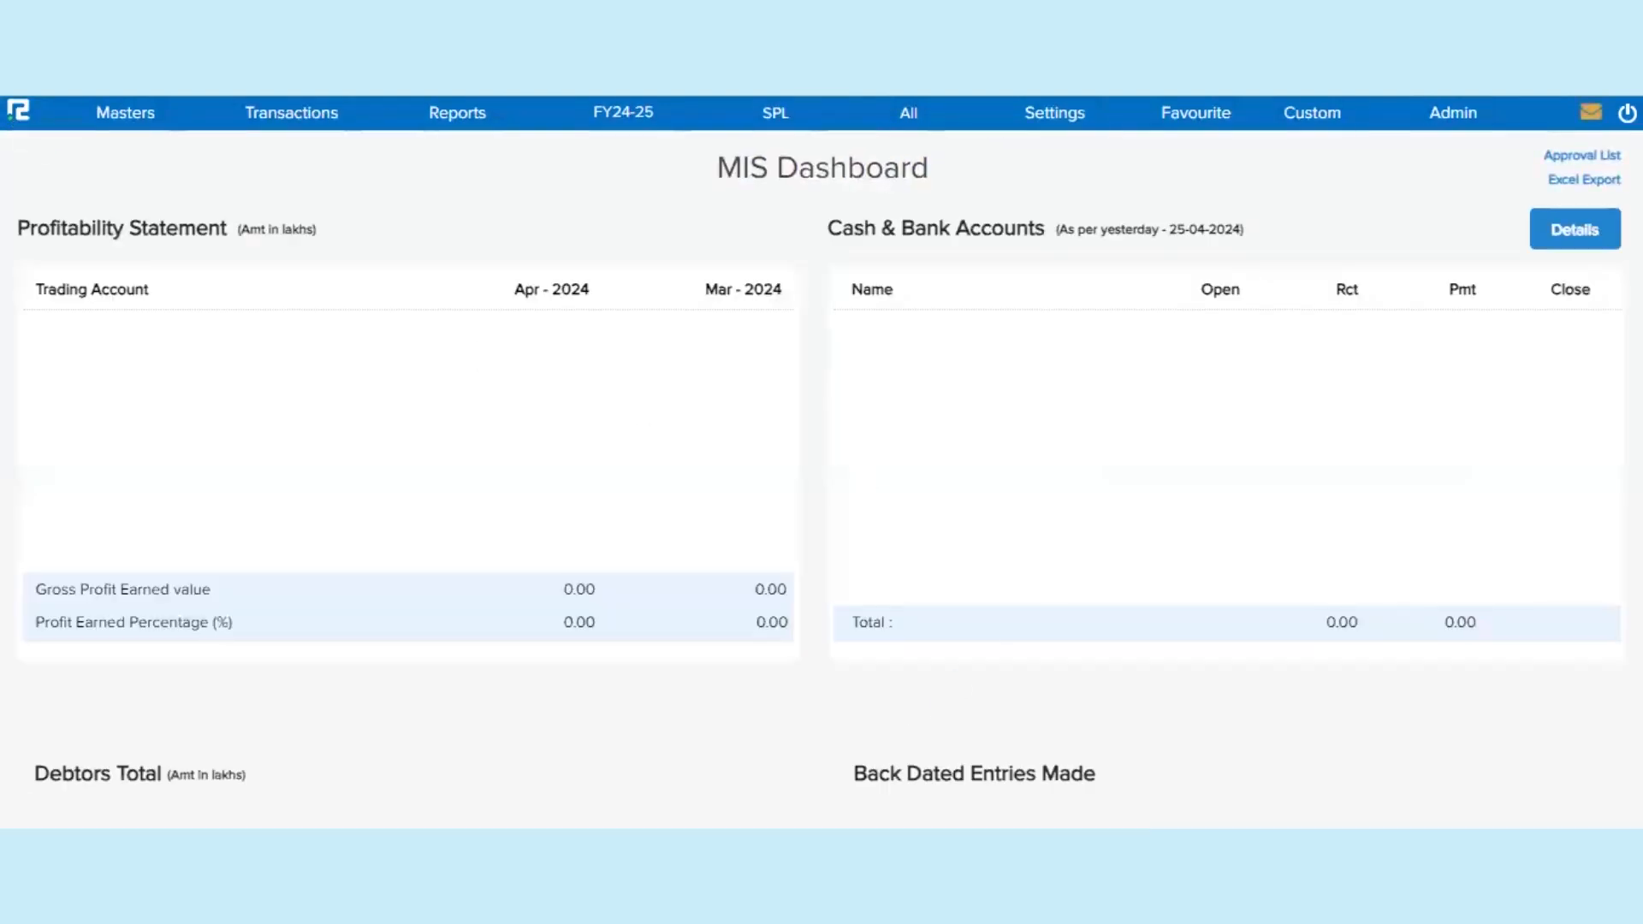